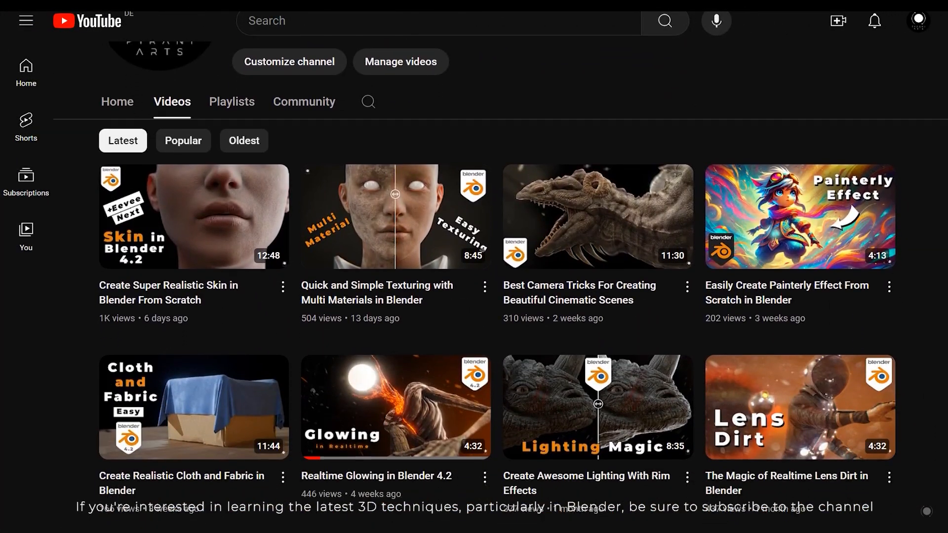
Step: Scroll the Blacave store to the Gragon creature page and browse its preview images
scroll("down", 3)
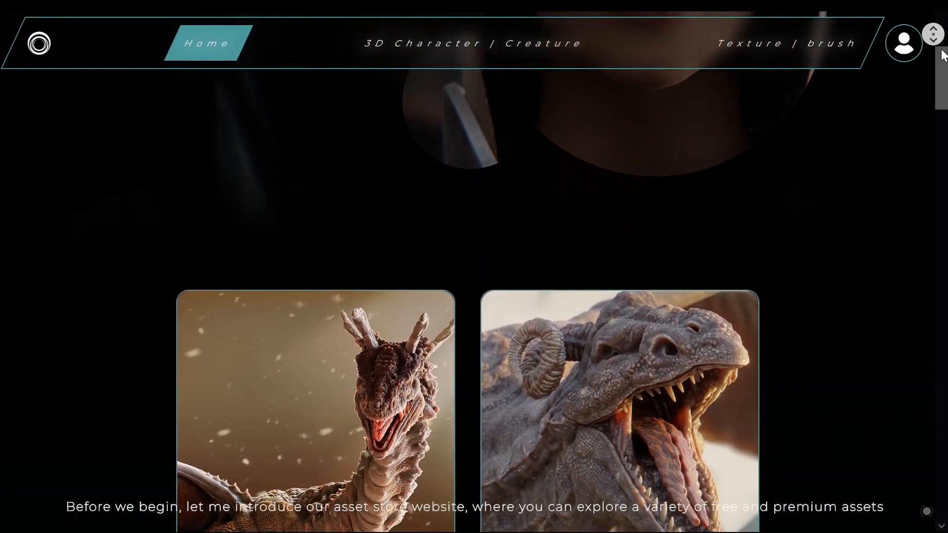
scroll("down", 3)
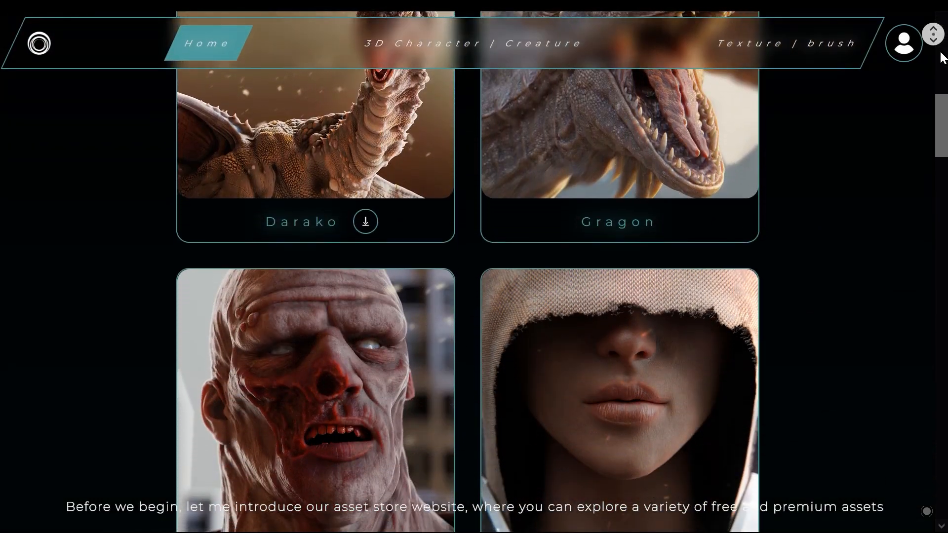
scroll("down", 3)
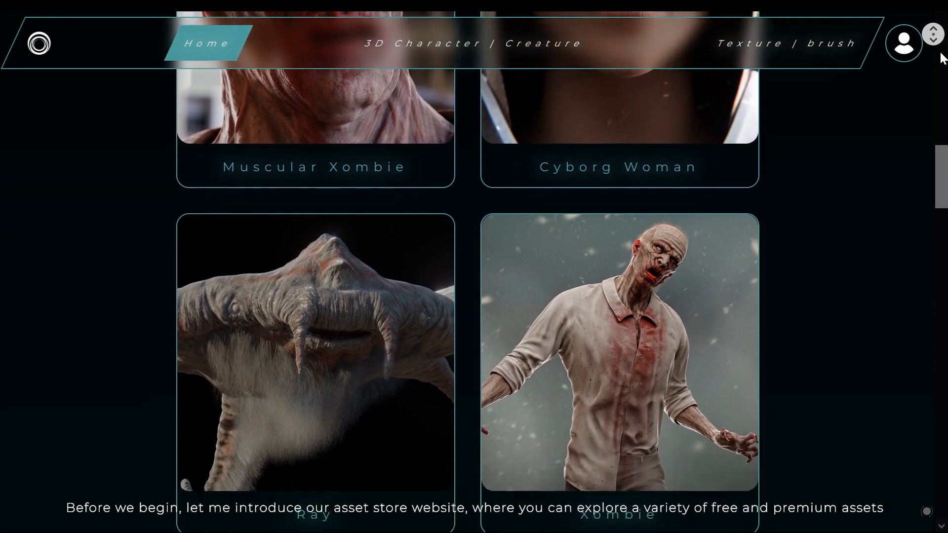
scroll("down", 3)
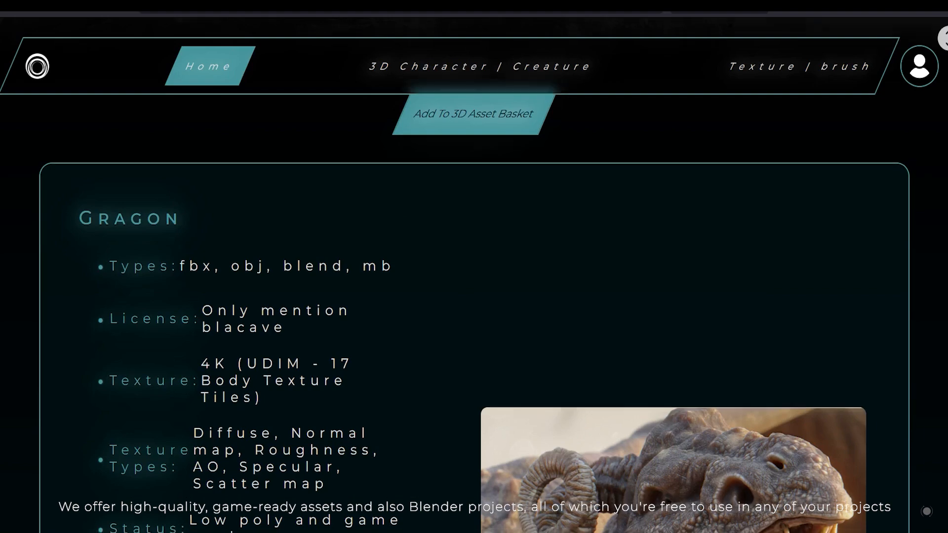
scroll("down", 3)
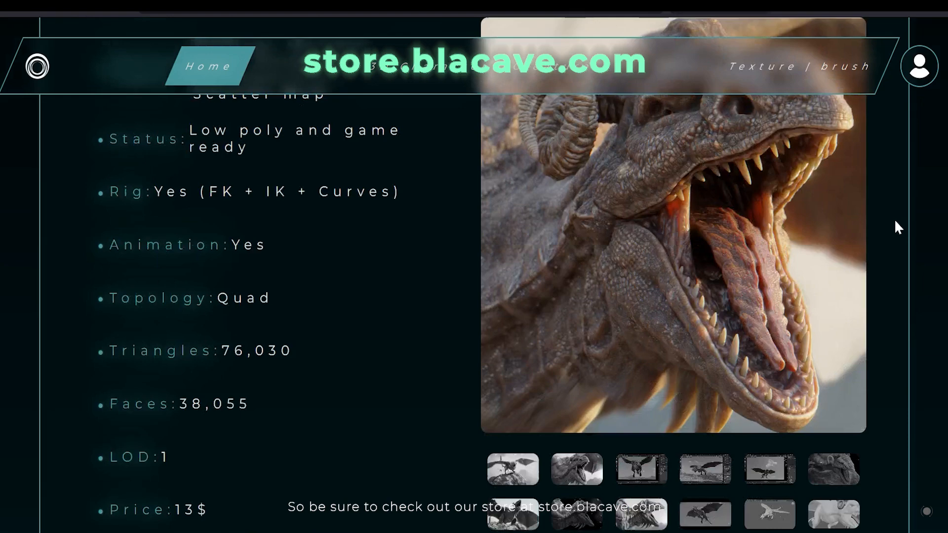
left_click(641, 379)
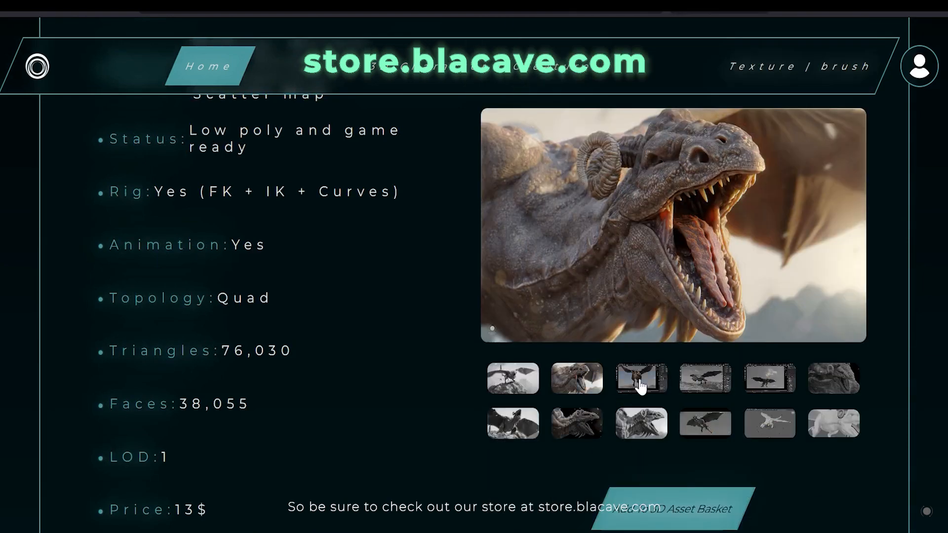
left_click(641, 379)
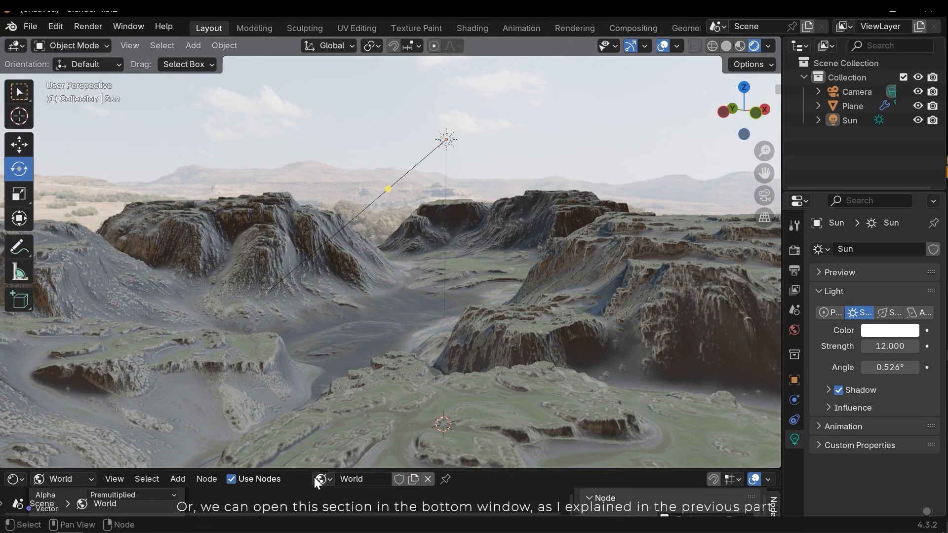
Step: Switch the lower area to a node editor showing the World node tree
left_click(11, 479)
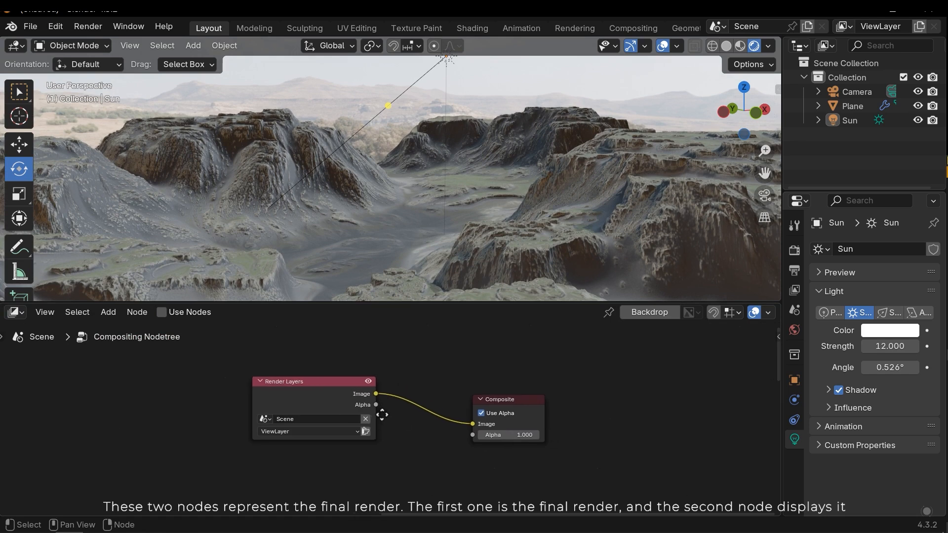
mouse_move(474, 413)
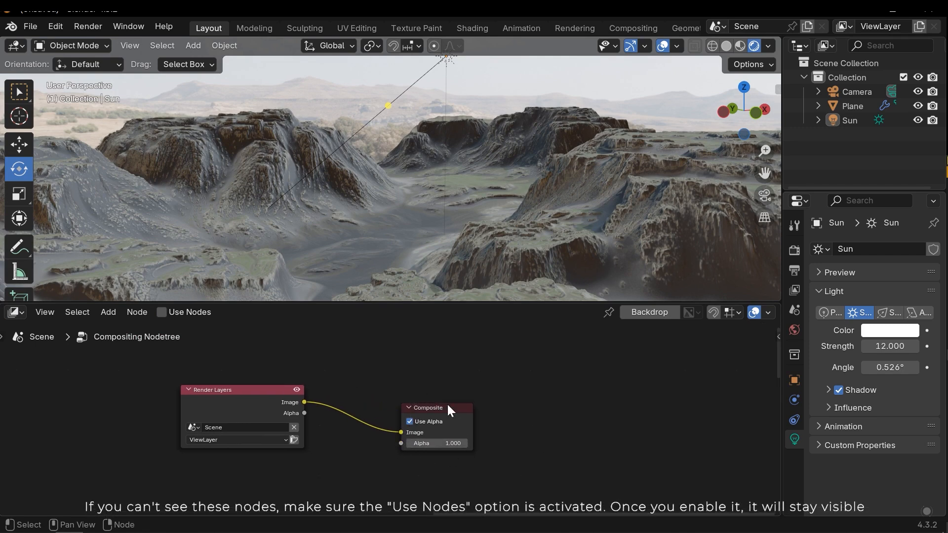
mouse_move(224, 393)
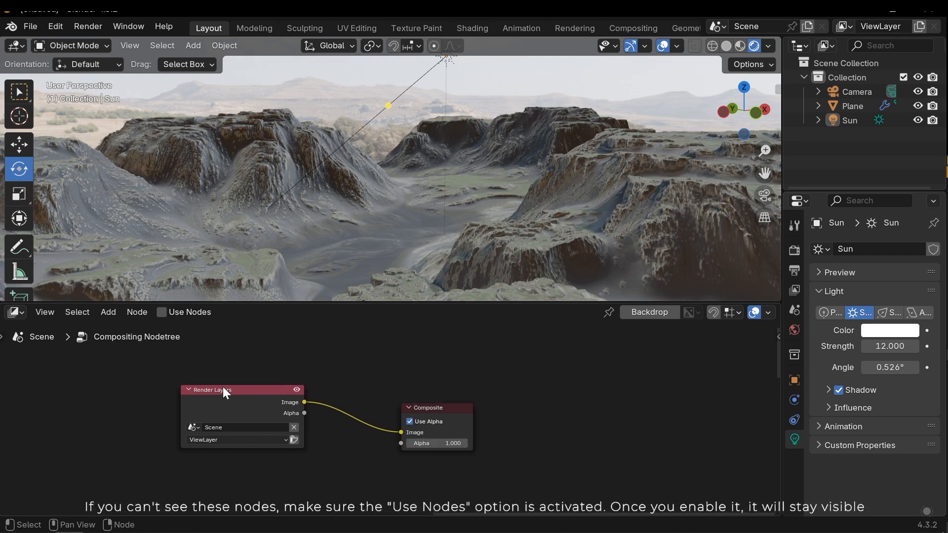
mouse_move(281, 396)
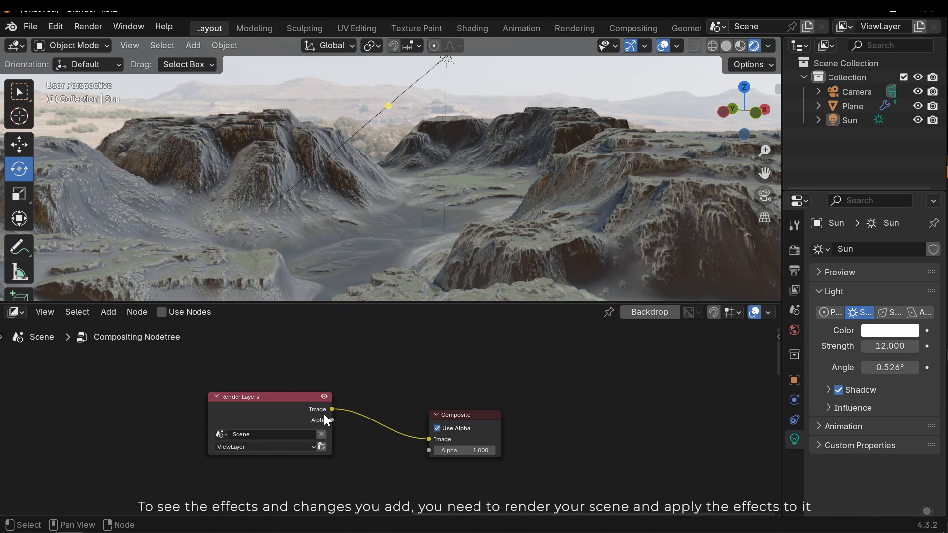
mouse_move(332, 413)
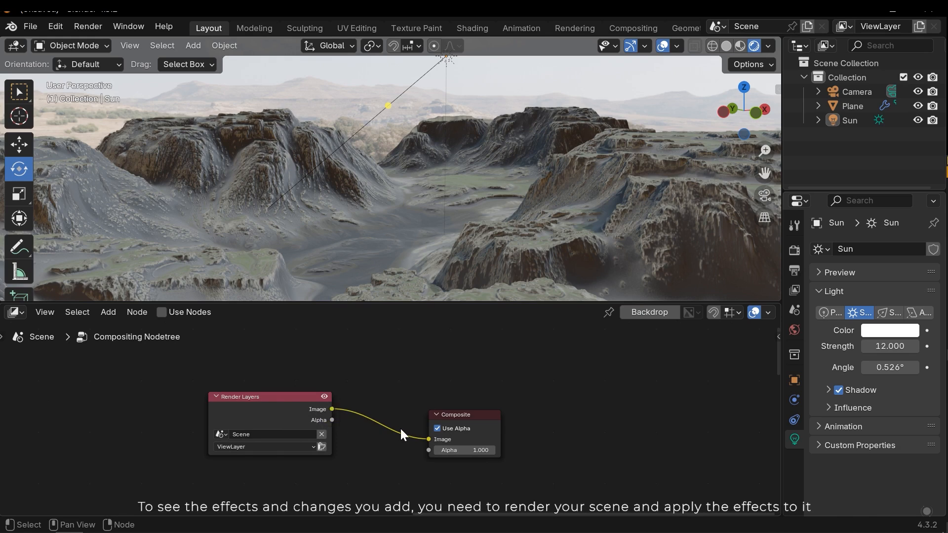
Step: Enable Use Nodes in the Compositor so Render Layers feeds Composite
left_click(87, 26)
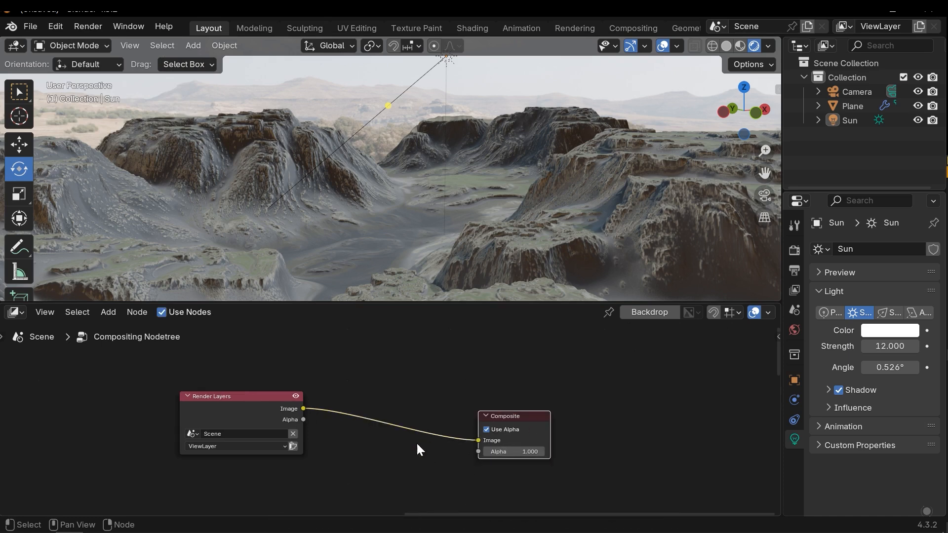
mouse_move(649, 312)
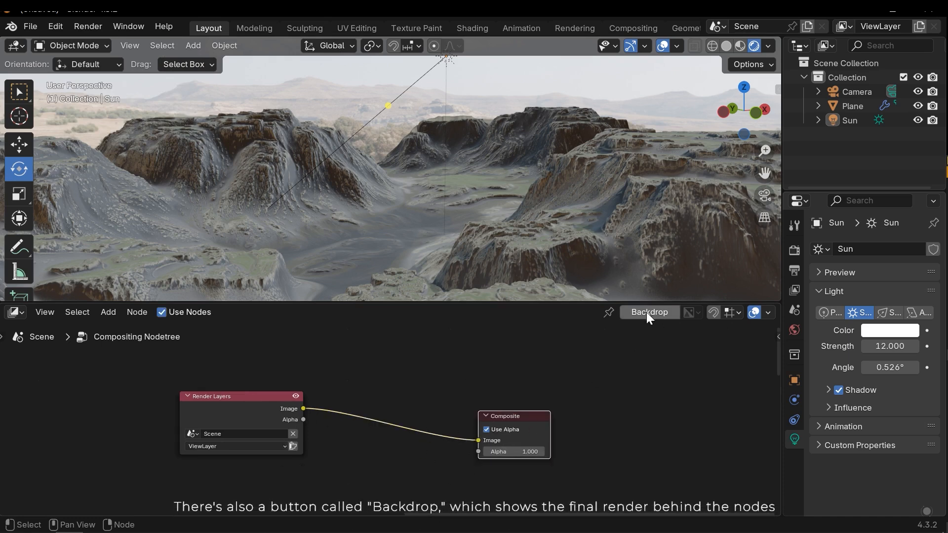
left_click(649, 312)
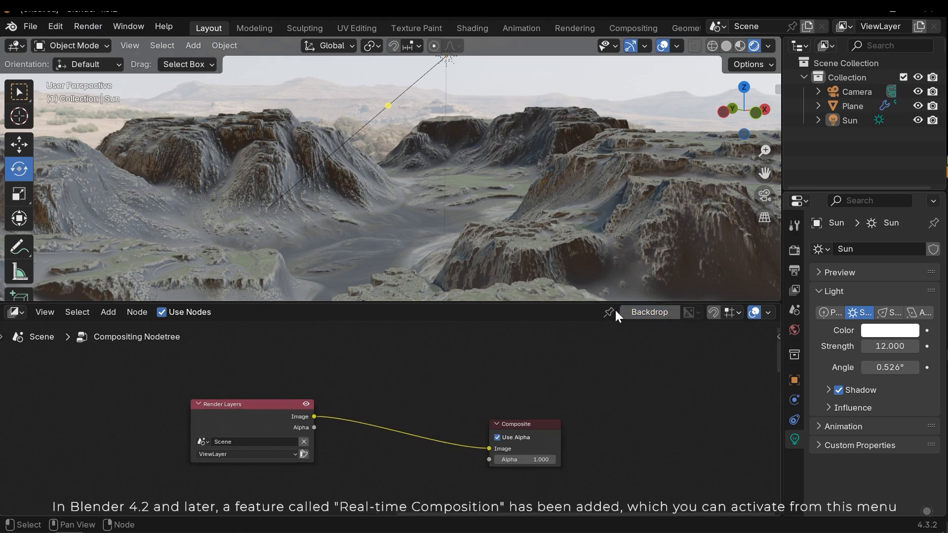
mouse_move(544, 208)
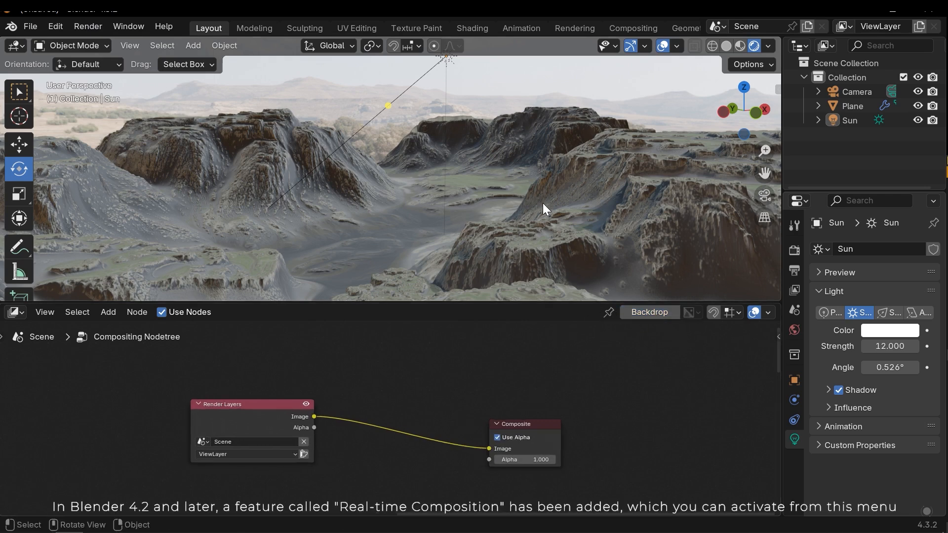
mouse_move(590, 160)
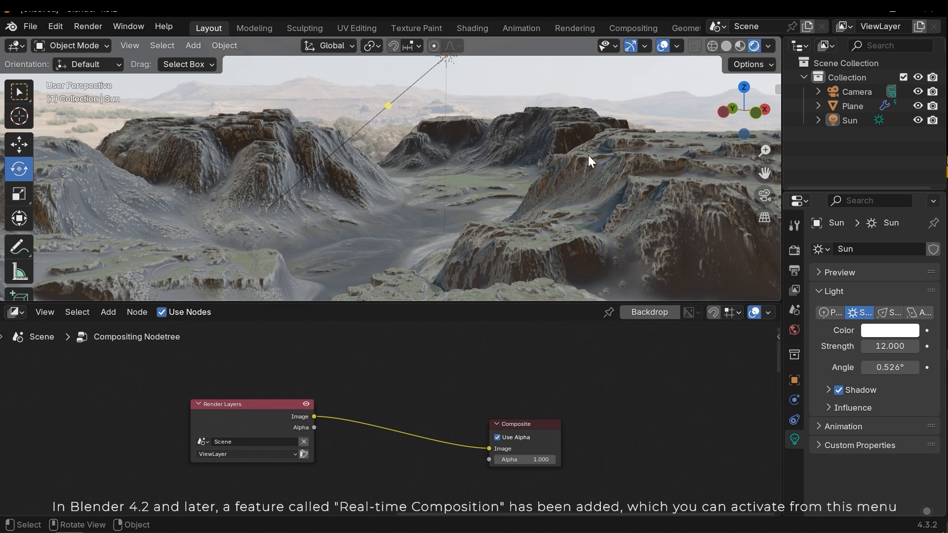
Step: Set the Viewport Shading Compositor option to Always
left_click(769, 46)
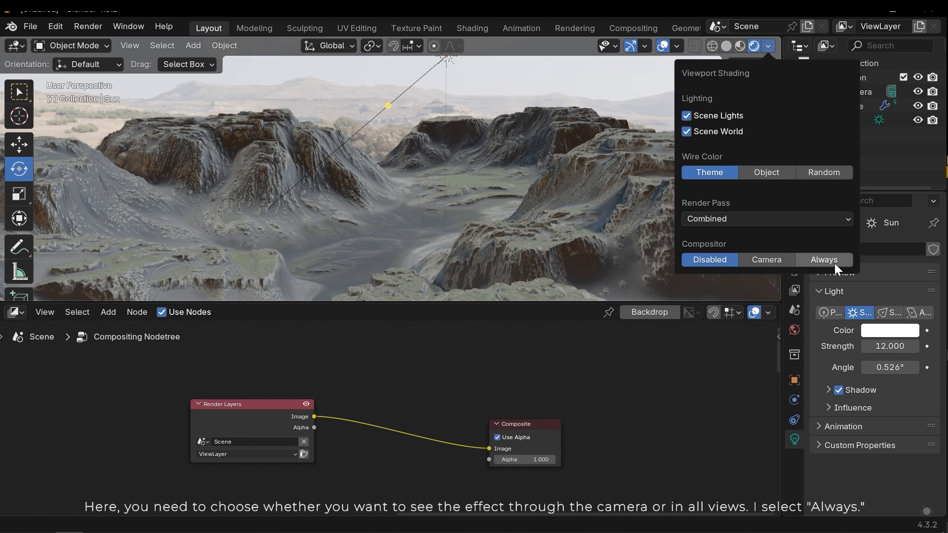
mouse_move(766, 259)
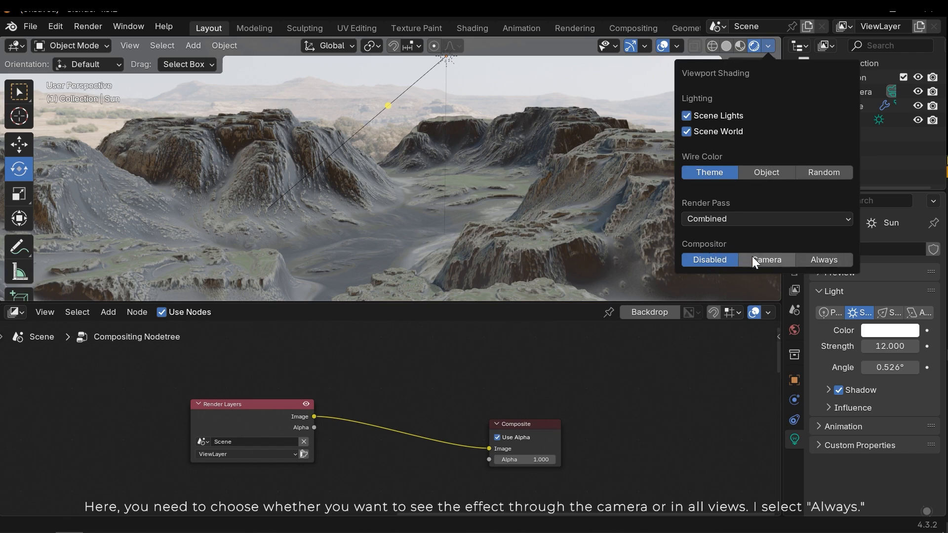
mouse_move(823, 264)
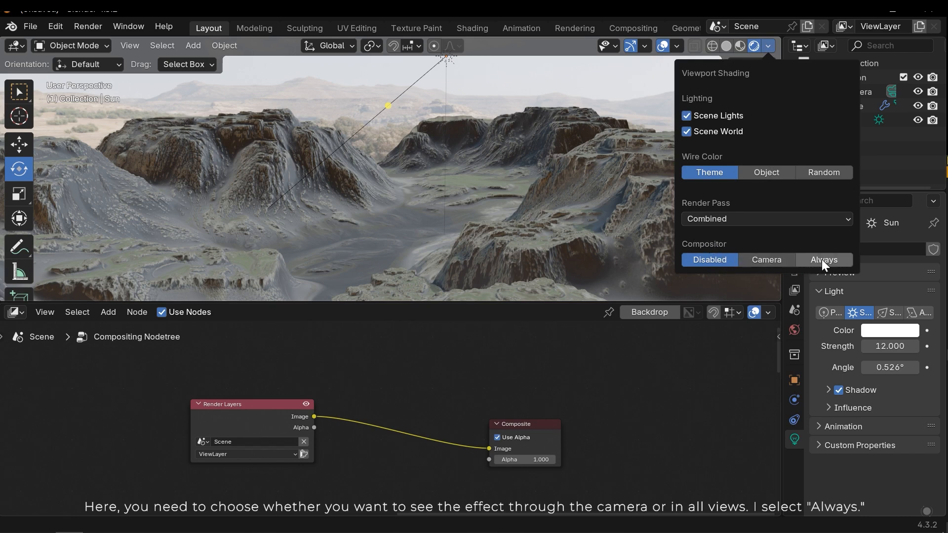
left_click(823, 260)
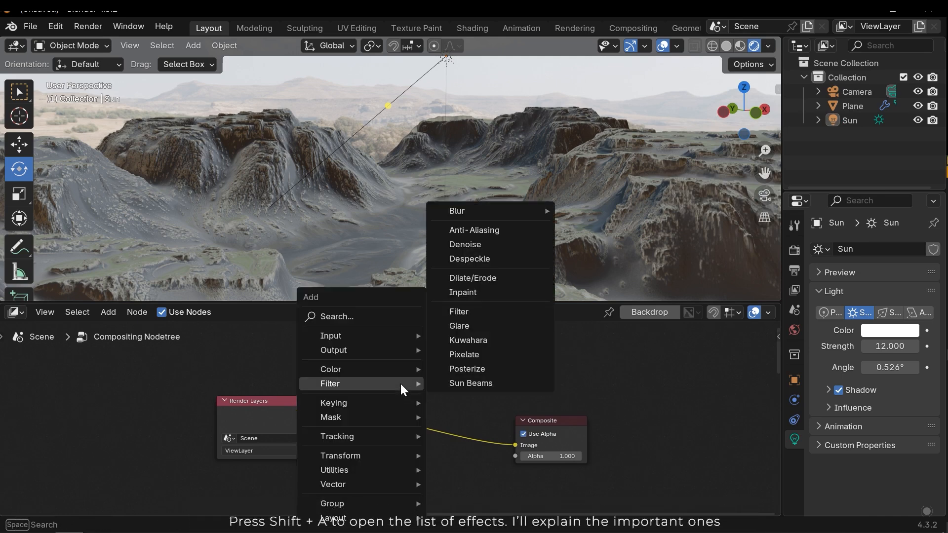
mouse_move(336, 418)
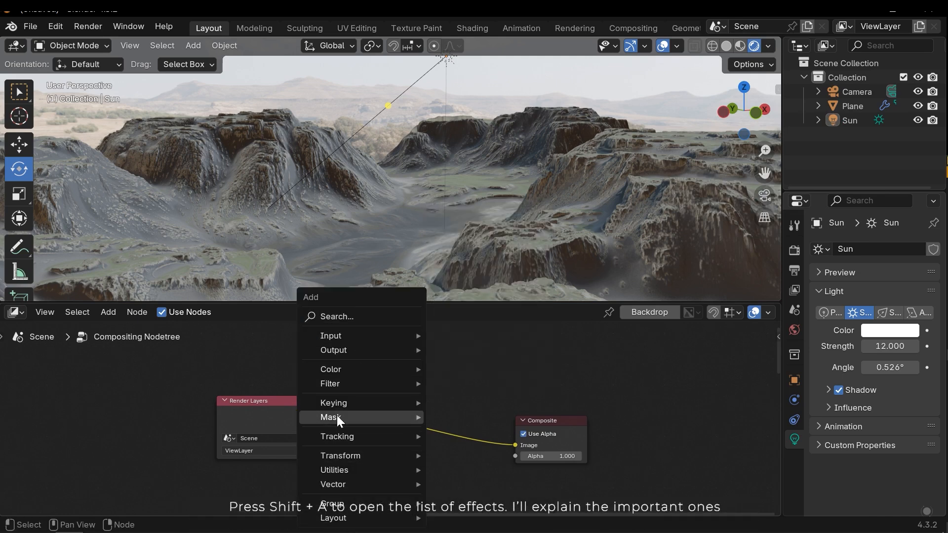
mouse_move(369, 501)
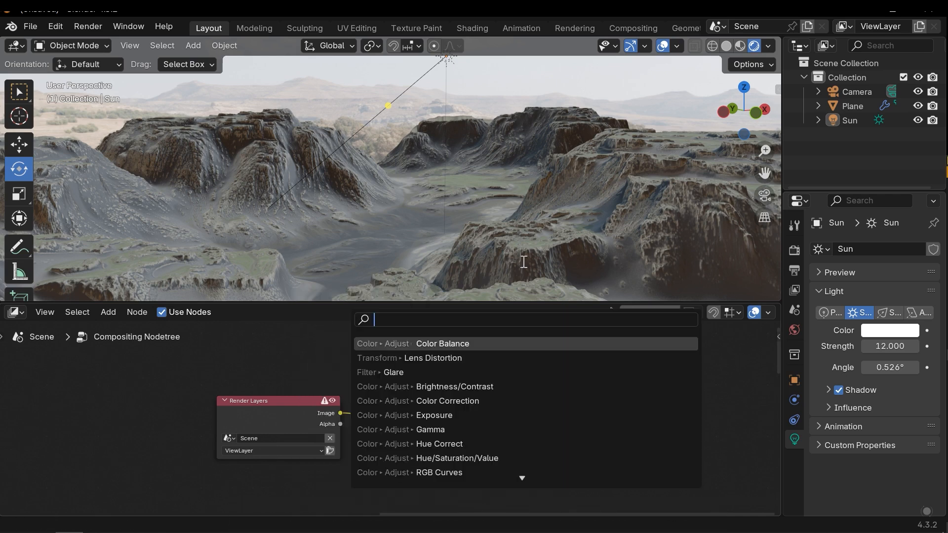
Step: Insert a Glare node before Composite and preview the compositor live in the viewport
left_click(393, 372)
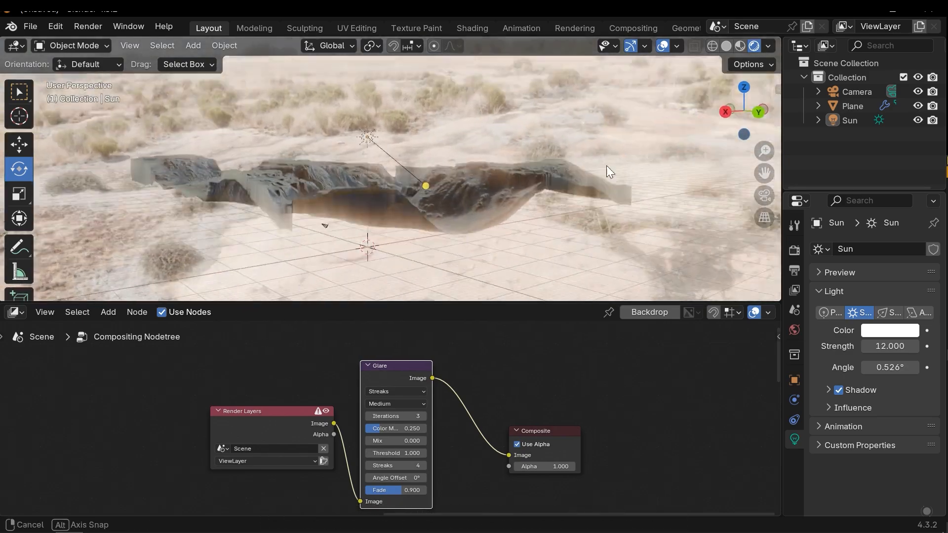
left_click(768, 46)
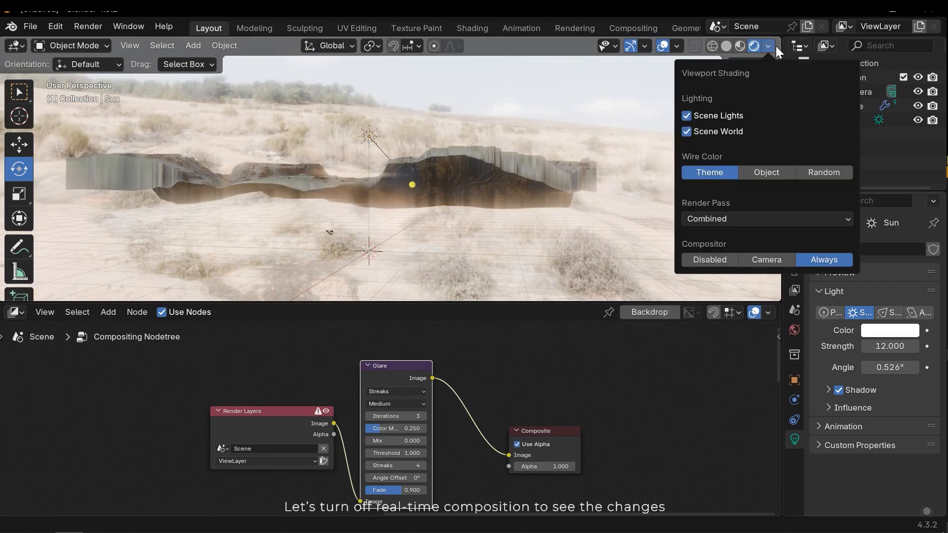
left_click(709, 260)
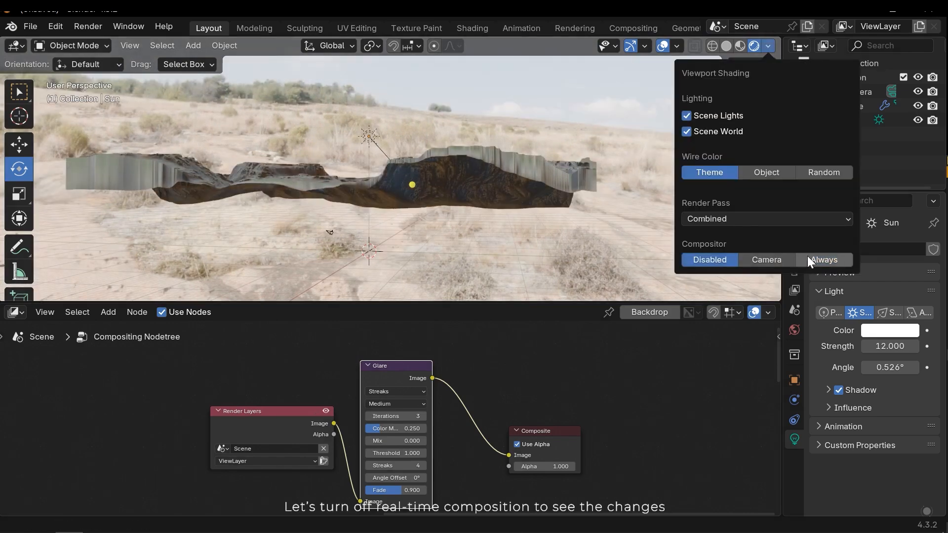
left_click(708, 259)
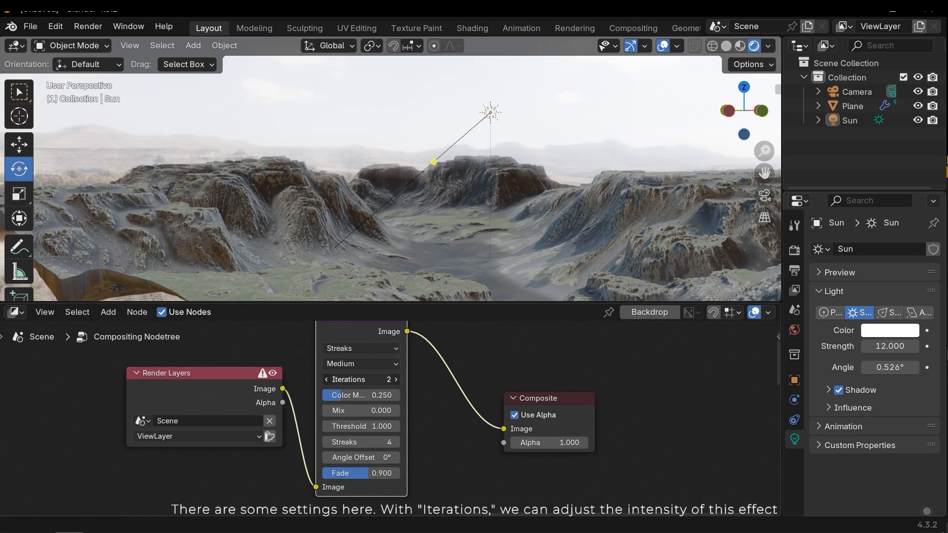
left_click(394, 379)
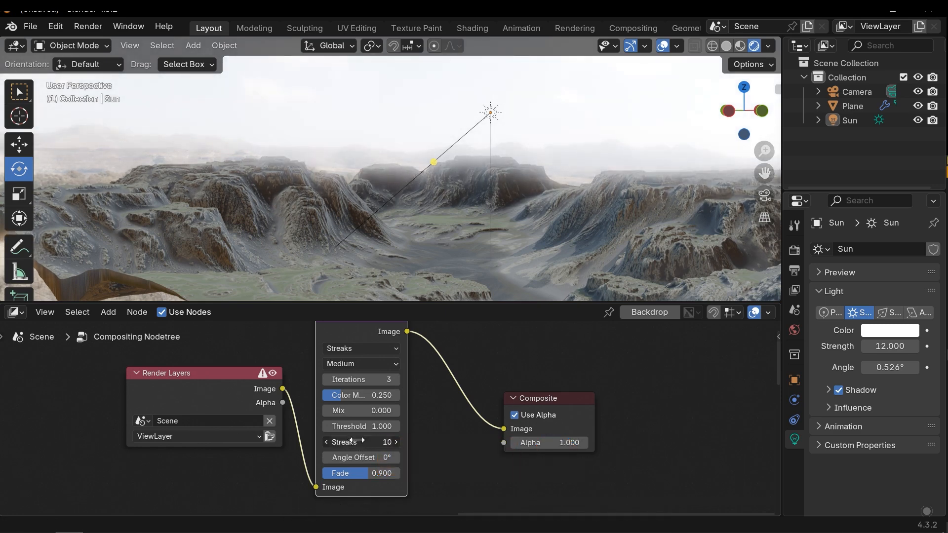
left_click(361, 441)
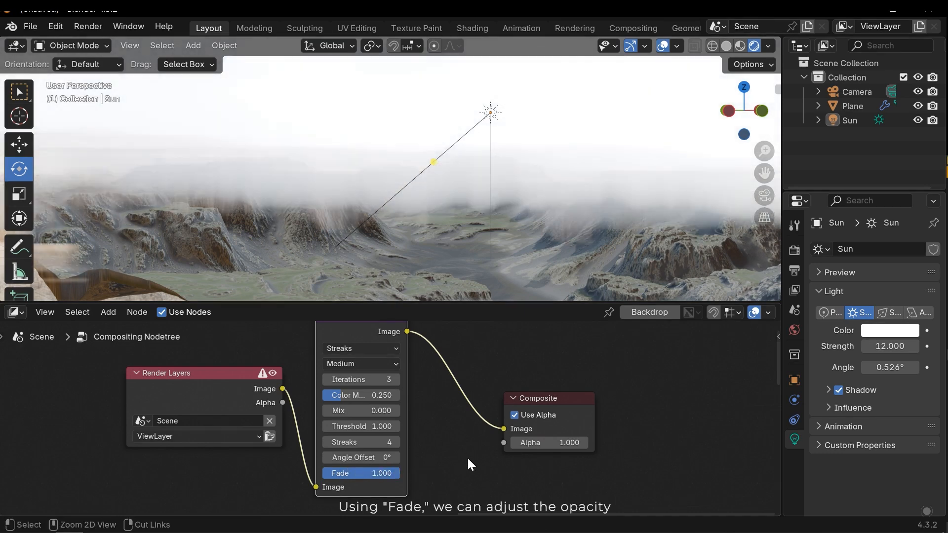
left_click(361, 473)
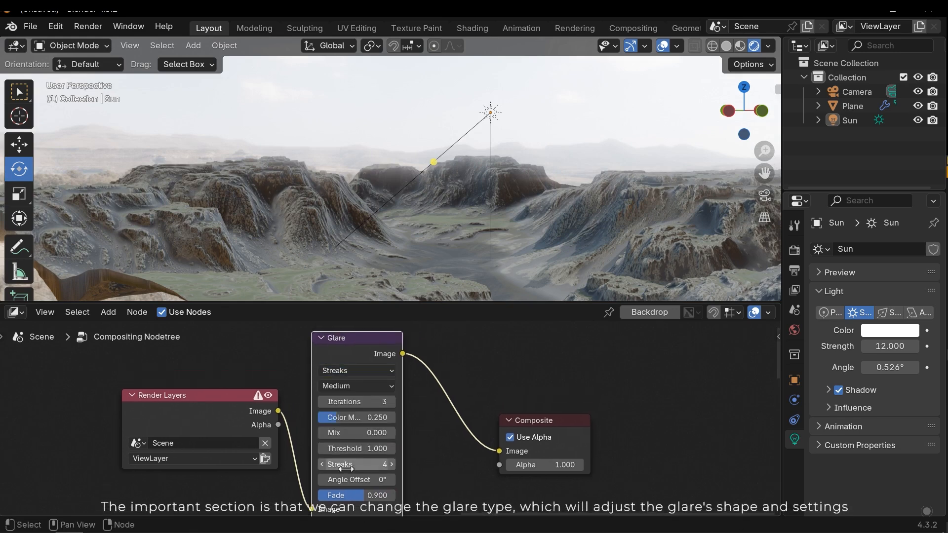
Step: Try other glare types, then set Glare to Bloom with threshold 2.6 and size 6
left_click(356, 371)
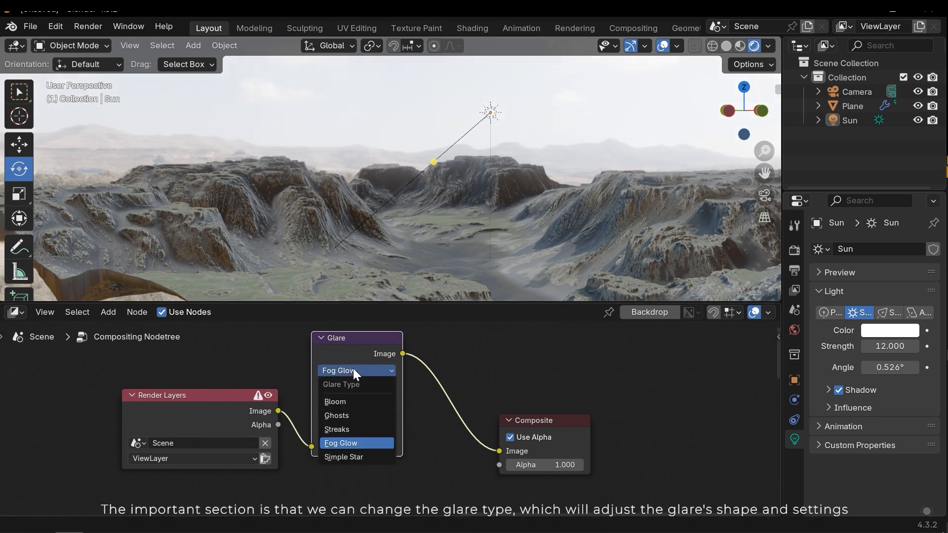
left_click(344, 456)
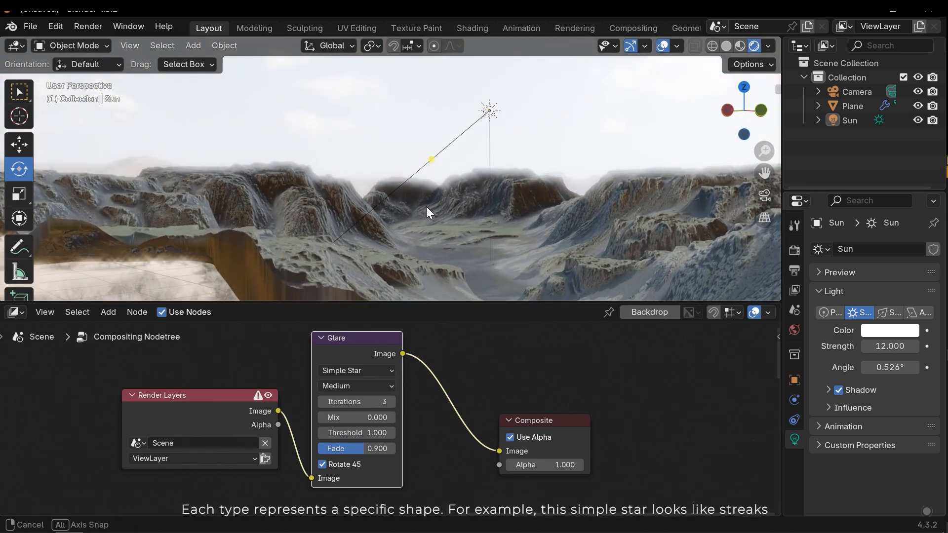
left_click(356, 370)
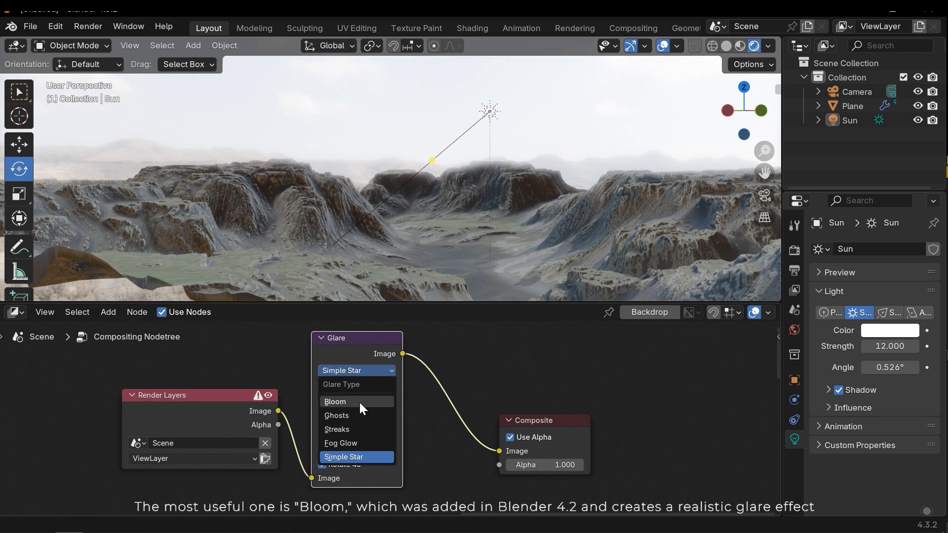
left_click(335, 401)
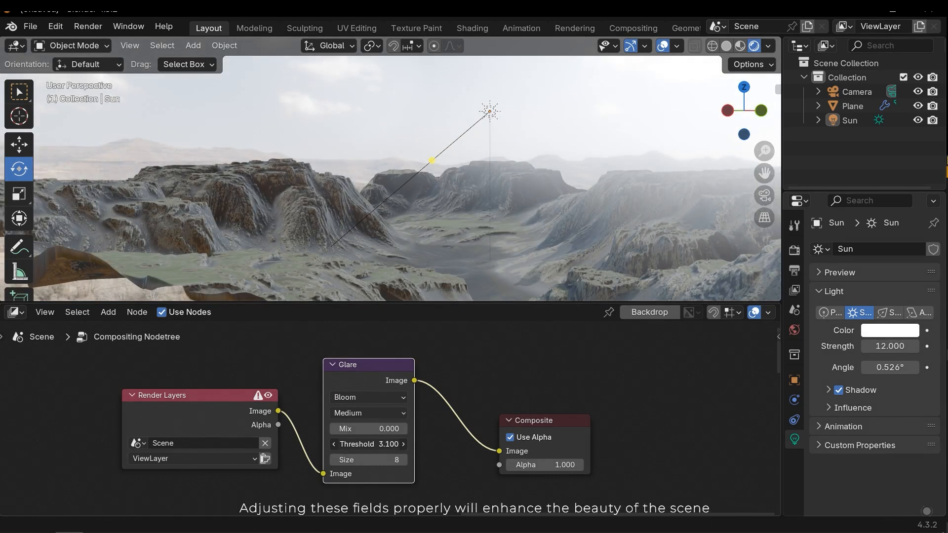
left_click(368, 445)
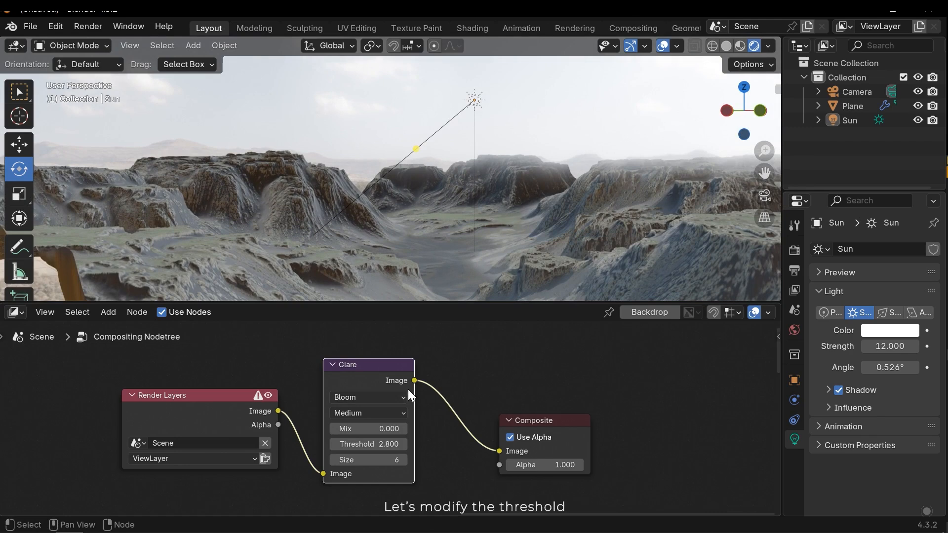
left_click(368, 444)
type("l")
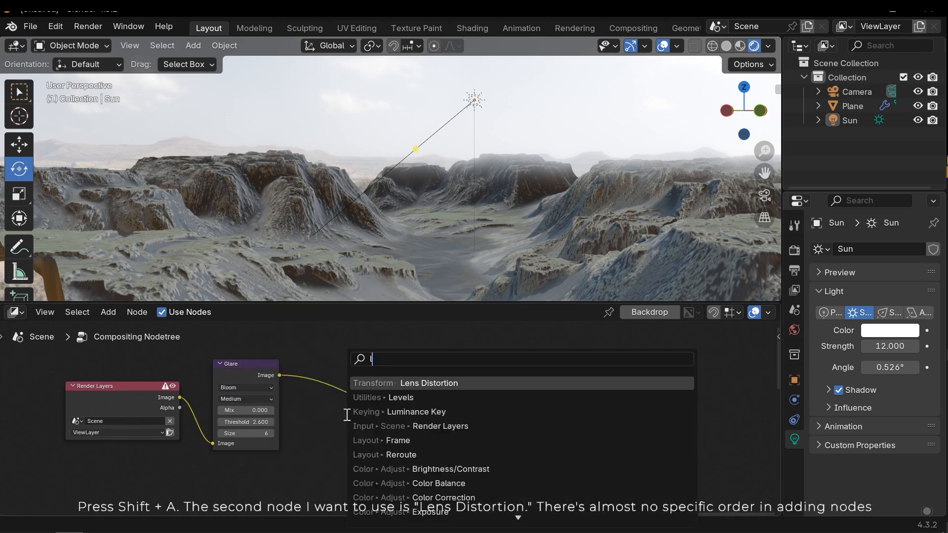
Step: Insert a Lens Distortion node after Glare with Fit enabled and dispersion 0.04
left_click(429, 382)
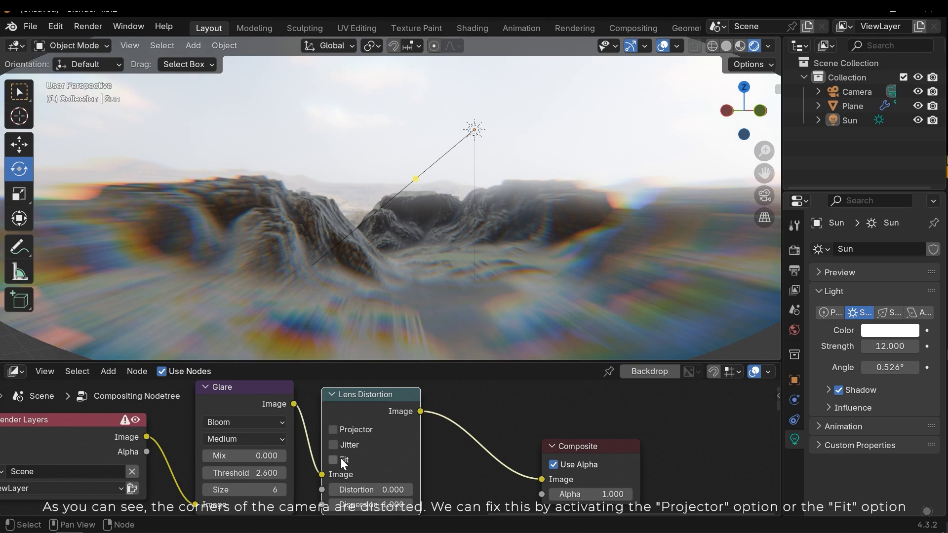
left_click(332, 460)
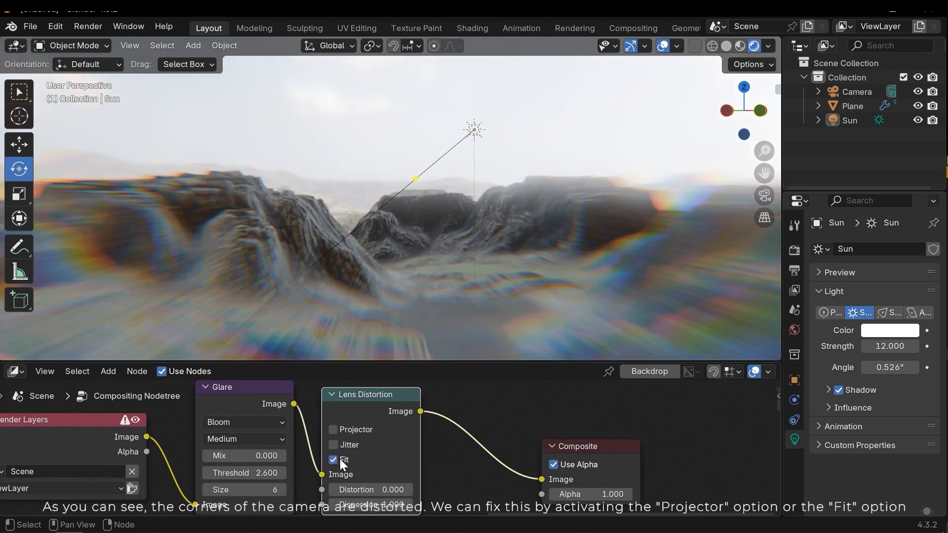
left_click(332, 460)
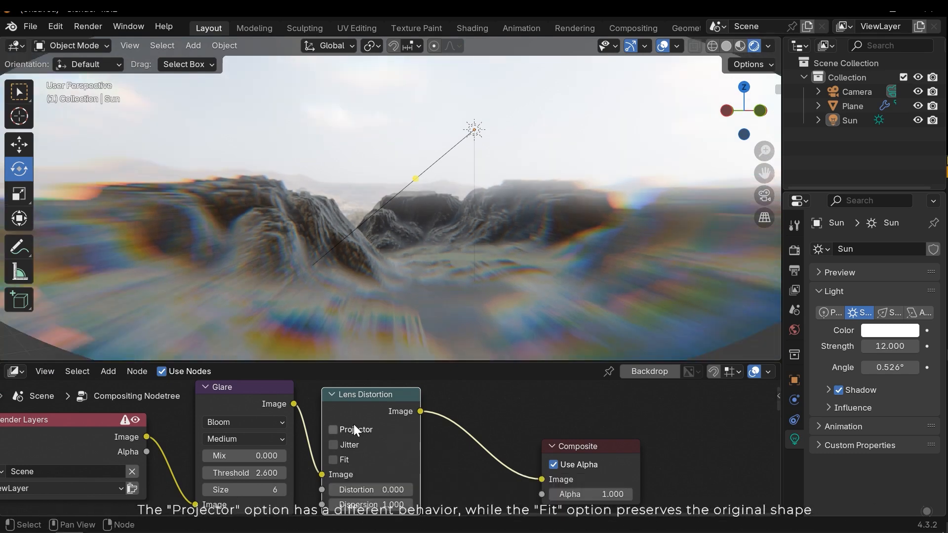
mouse_move(356, 436)
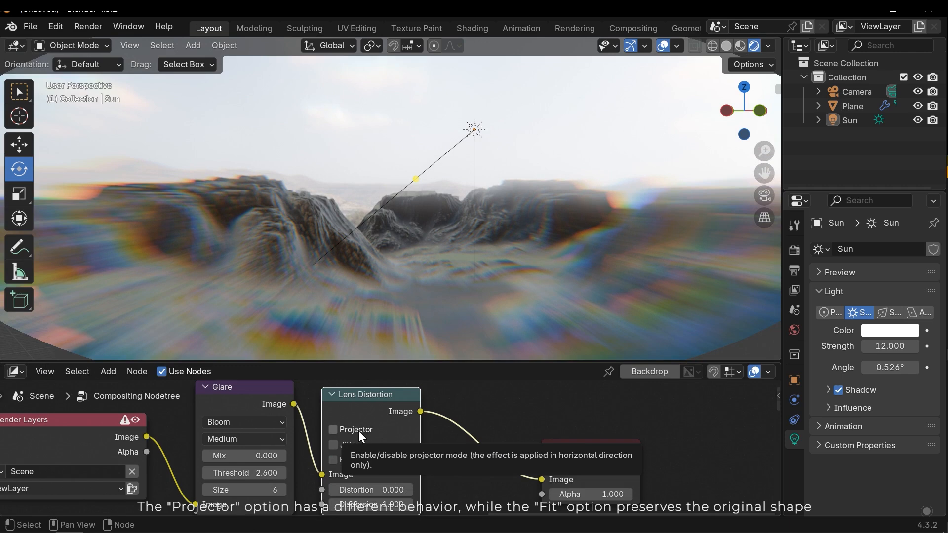
left_click(332, 429)
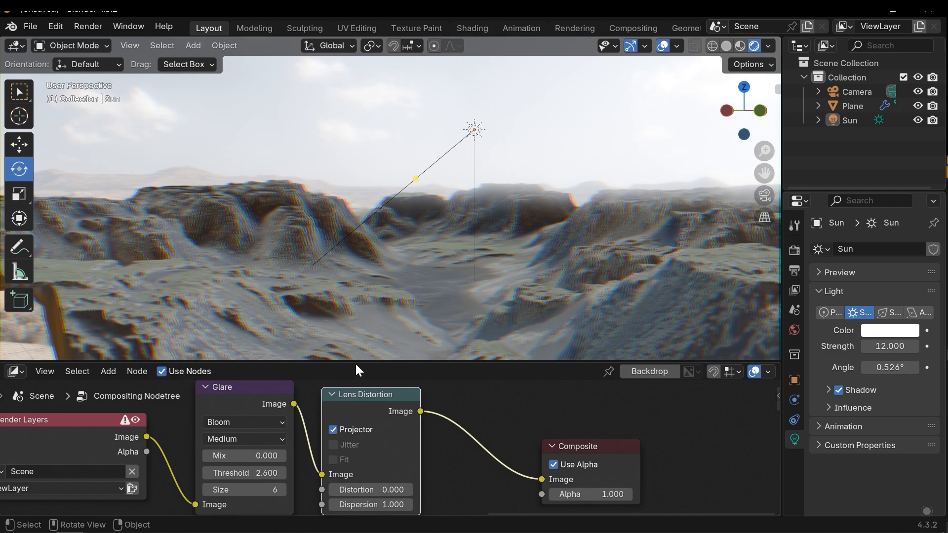
left_click(332, 429)
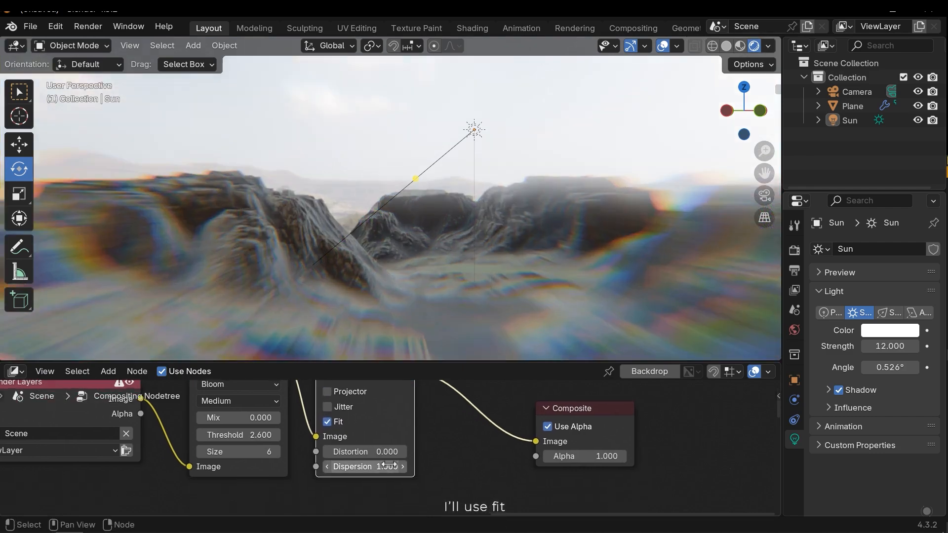
left_click(364, 466)
type("0.03")
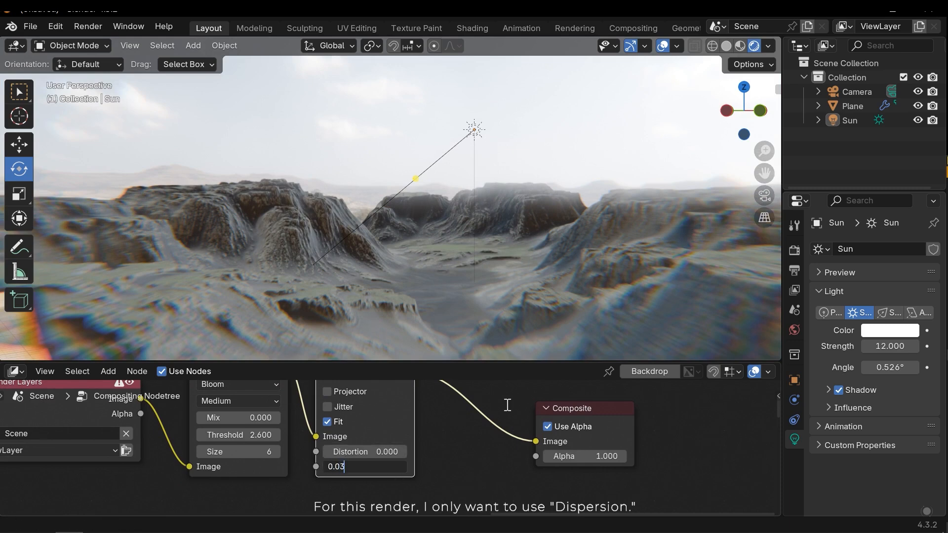
key("Return")
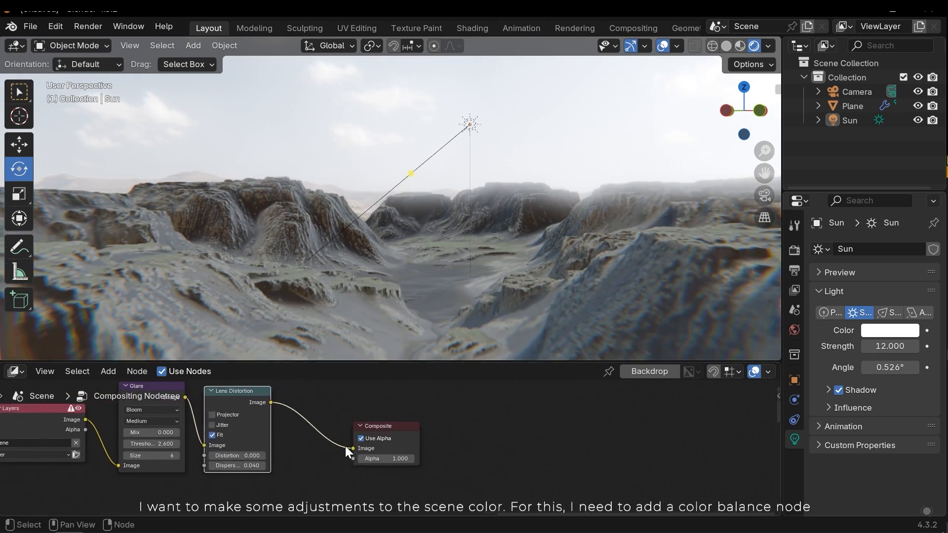
Step: Add a Color Balance node before Composite and tint its colour wheels warm
type("color")
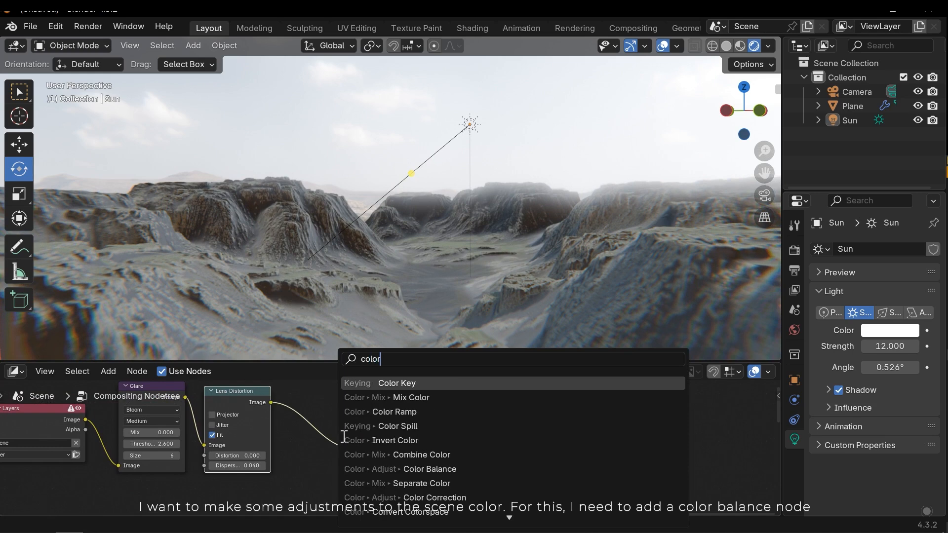
mouse_move(416, 468)
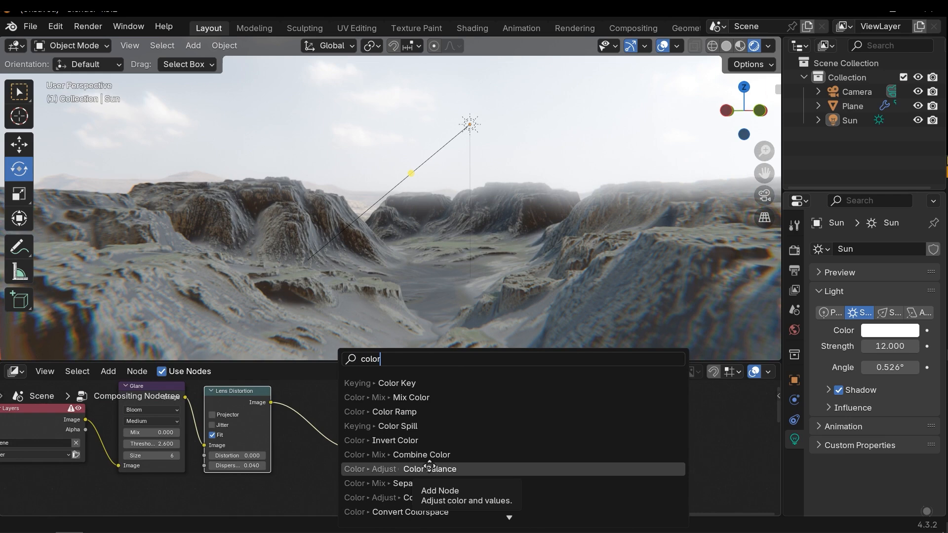
left_click(429, 469)
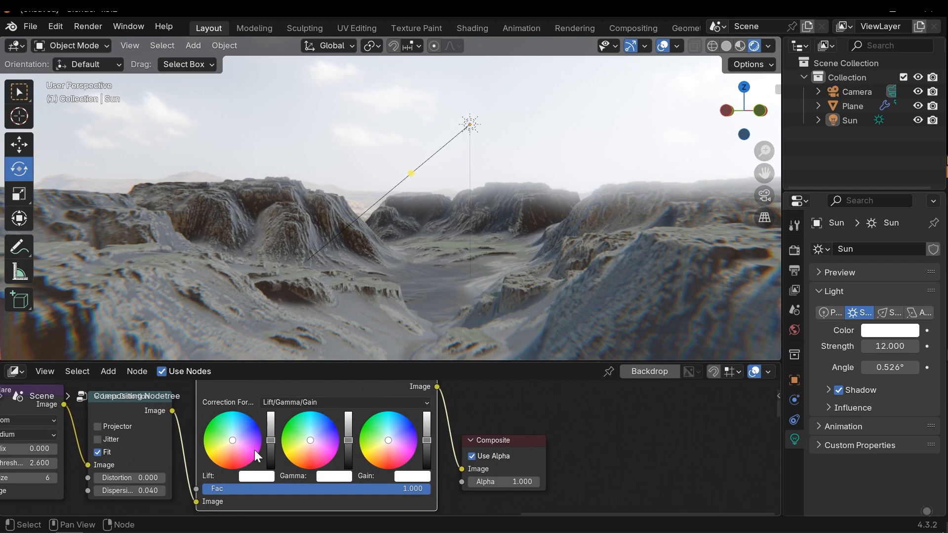
mouse_move(372, 477)
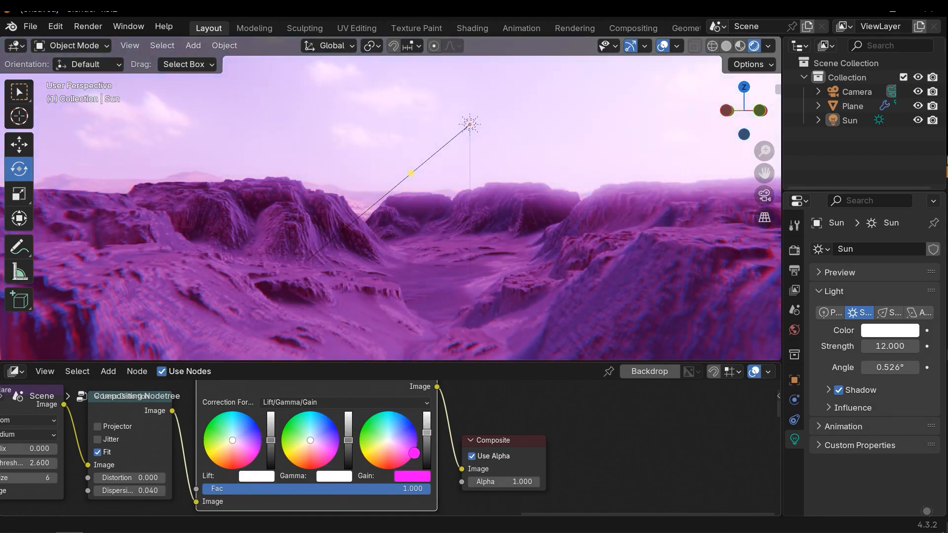
left_click(389, 440)
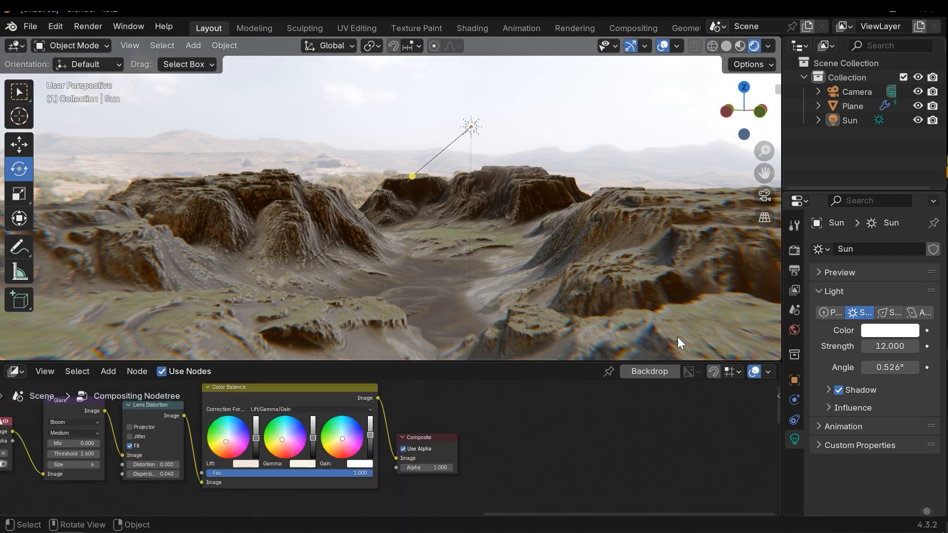
mouse_move(67, 151)
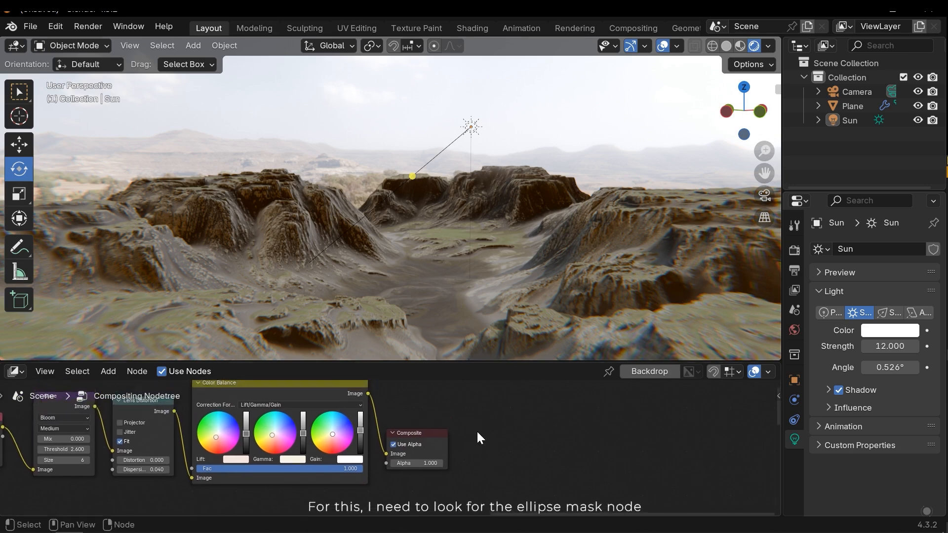
mouse_move(482, 428)
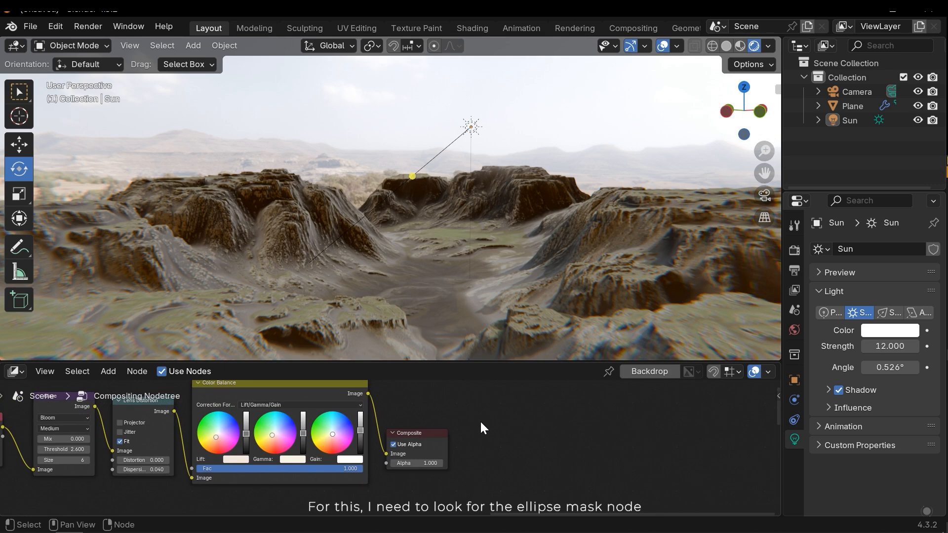
Step: Add an Ellipse Mask node to the compositor via an 'ell' search
type("ell")
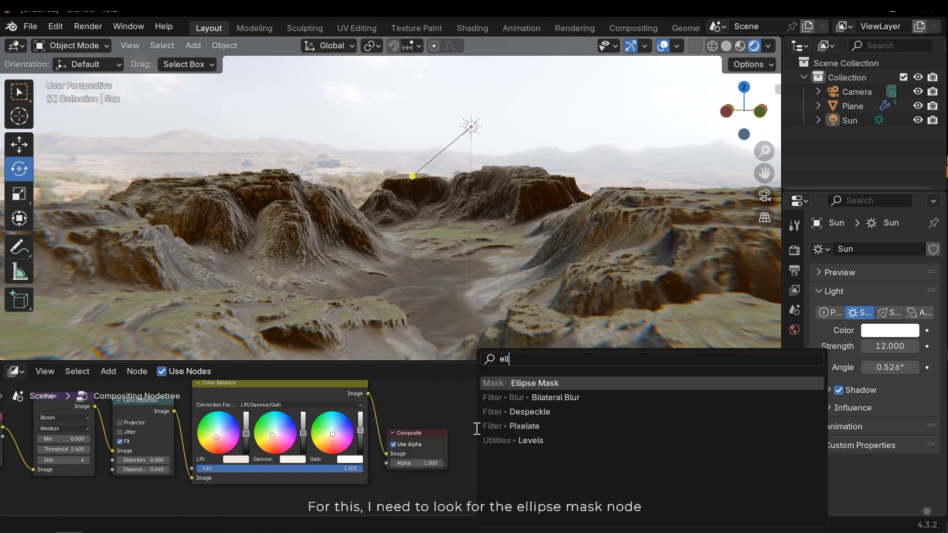
left_click(534, 383)
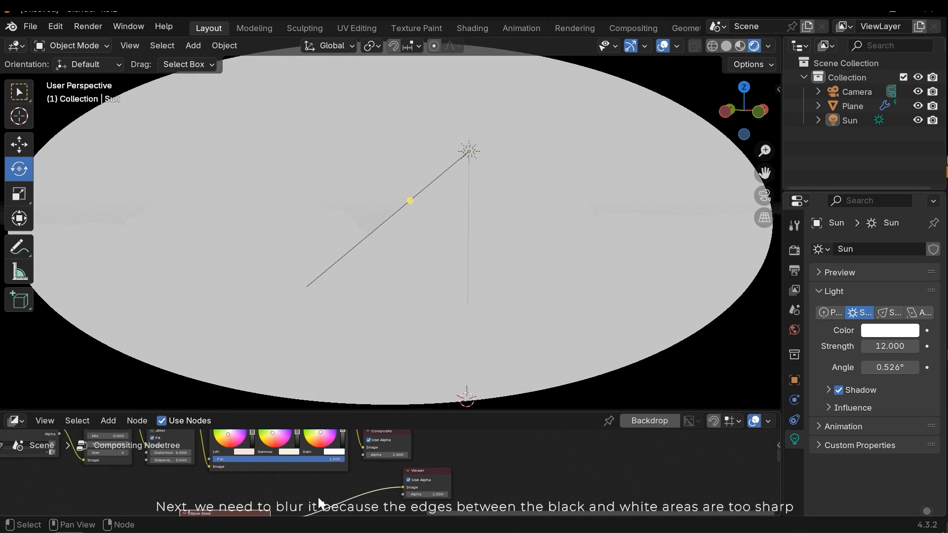
Step: Add a Blur node via a 'blur' search and keep its filter type Gaussian
left_click(108, 420)
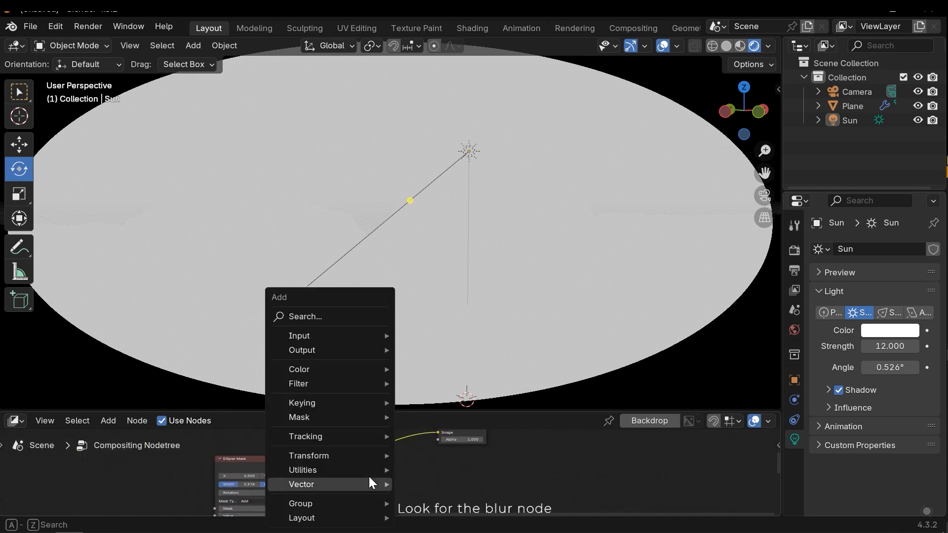
type("blur")
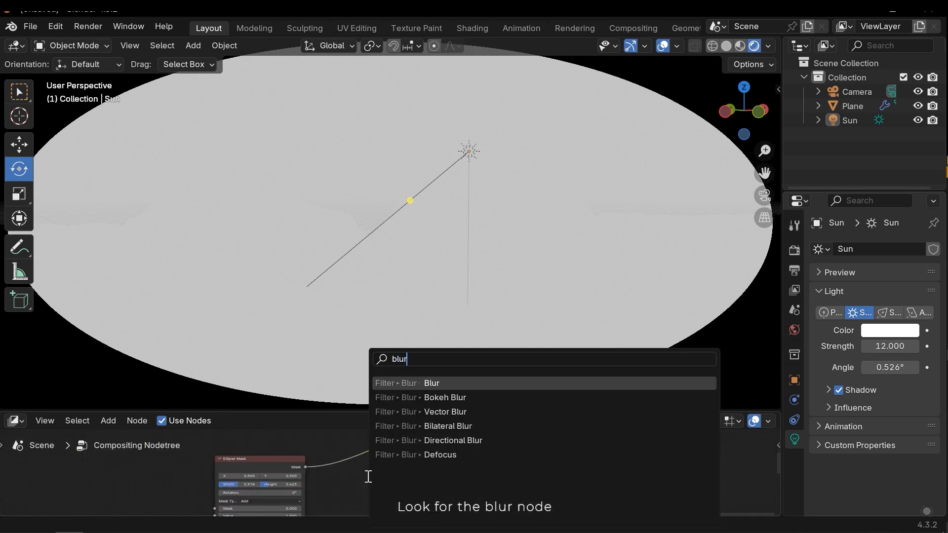
mouse_move(416, 411)
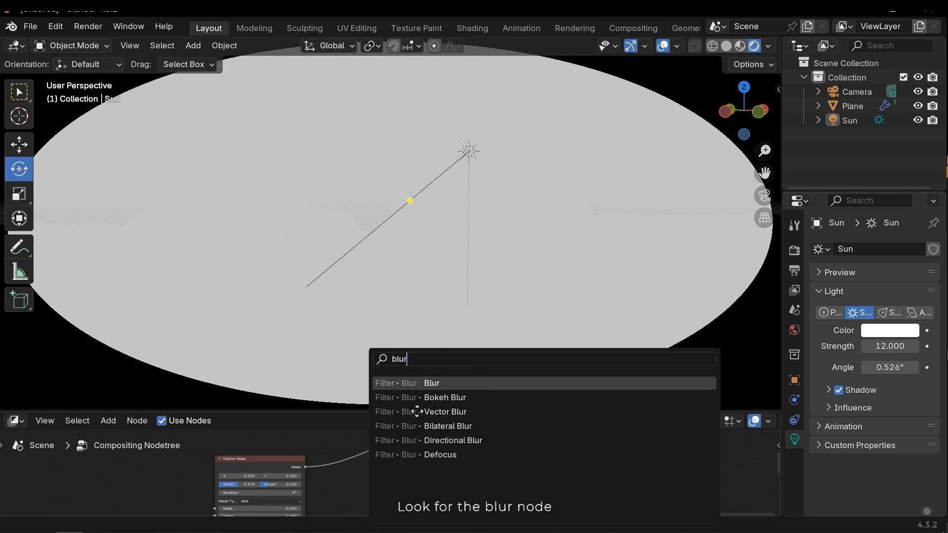
left_click(431, 383)
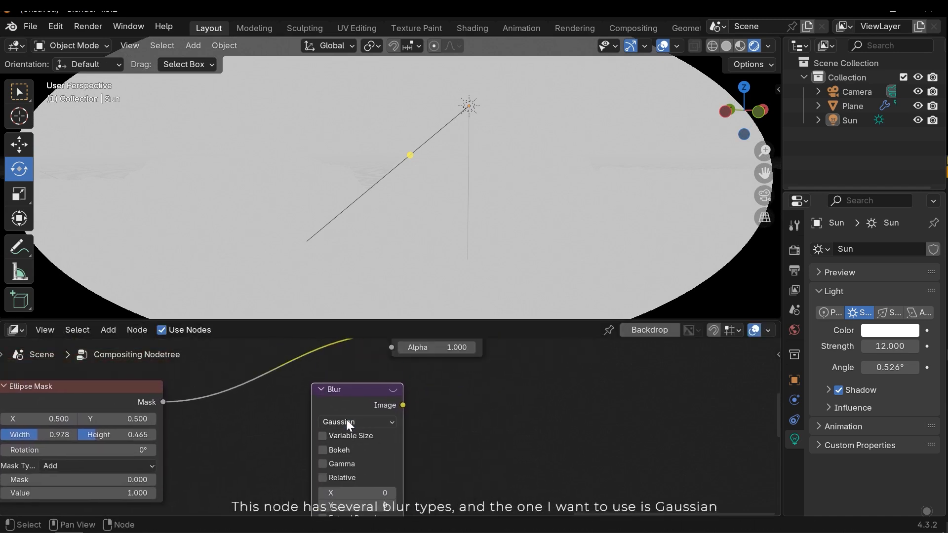
left_click(356, 421)
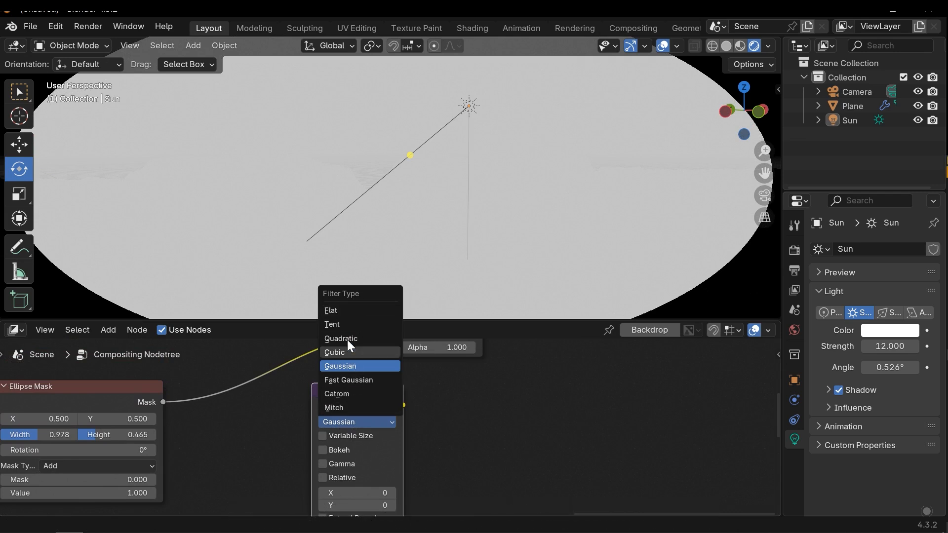
left_click(339, 366)
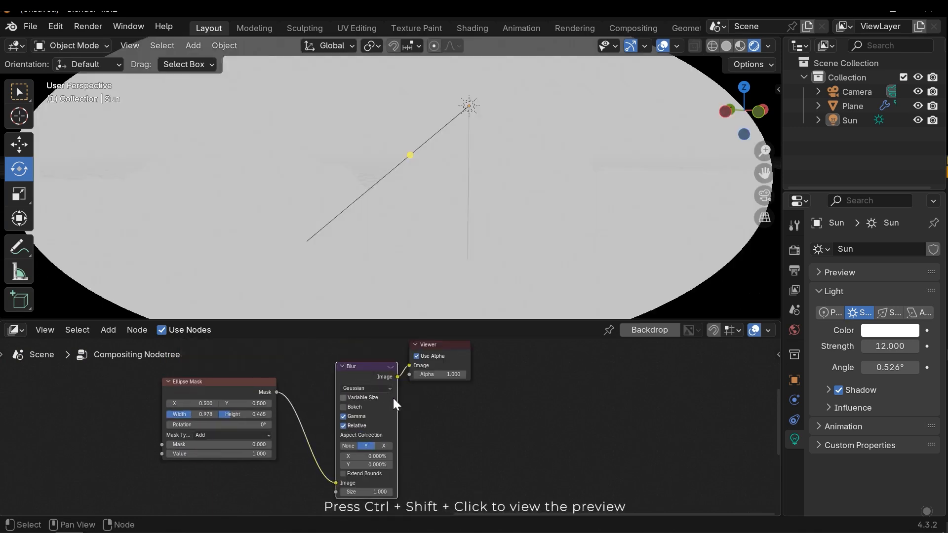
mouse_move(720, 251)
type("co")
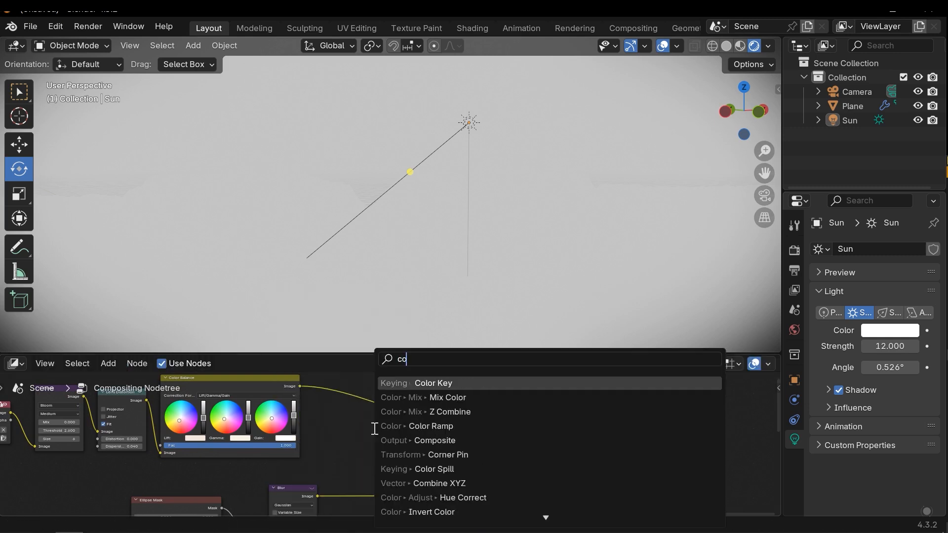
Step: Add a Mix Color node joining Color Balance and the blurred mask, blending with Multiply
type("lor")
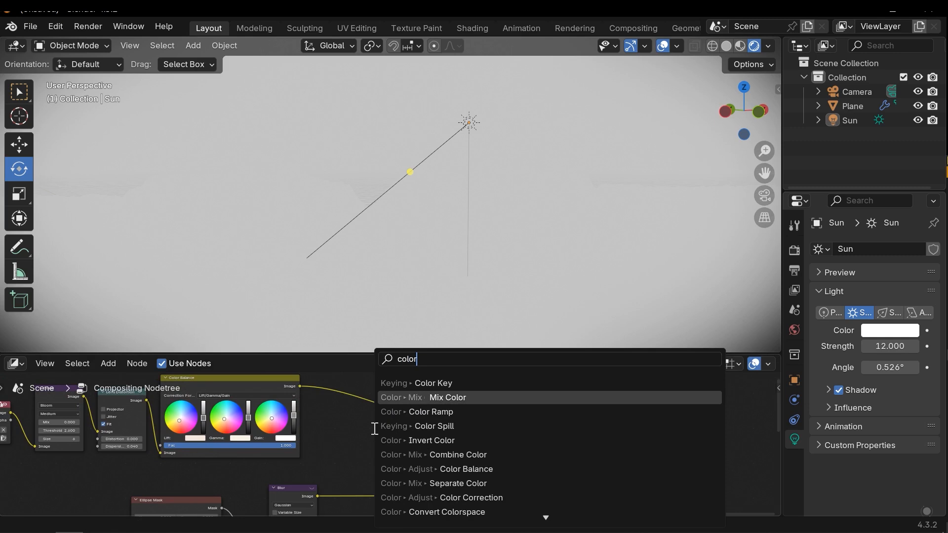
left_click(447, 397)
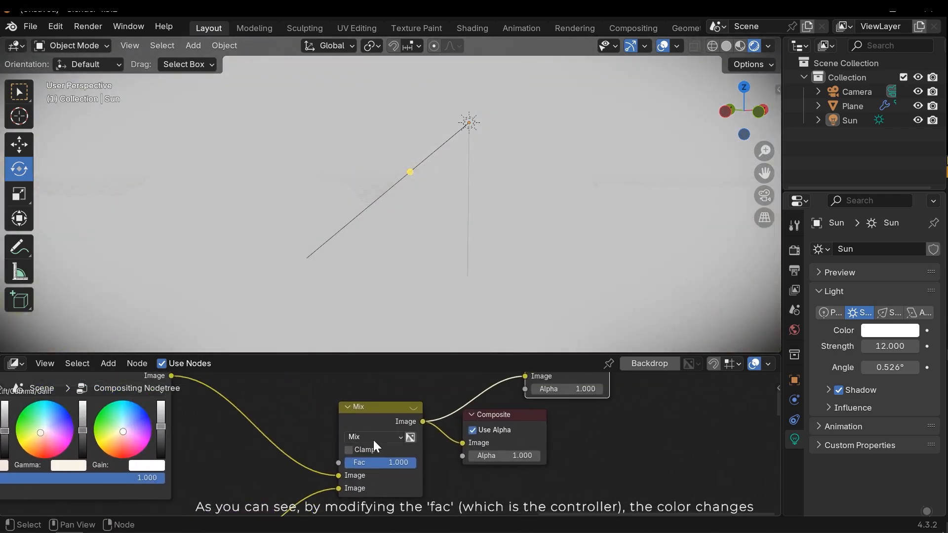
left_click(374, 437)
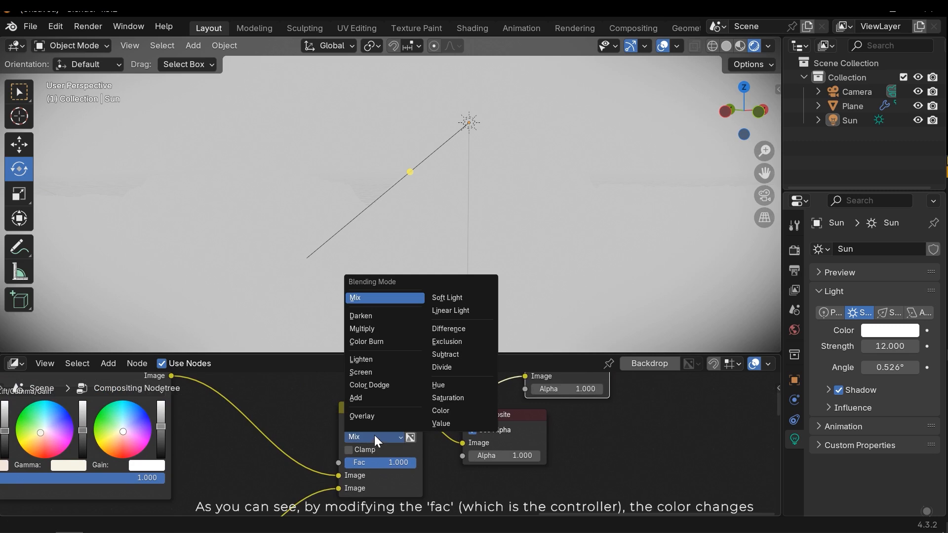
mouse_move(375, 416)
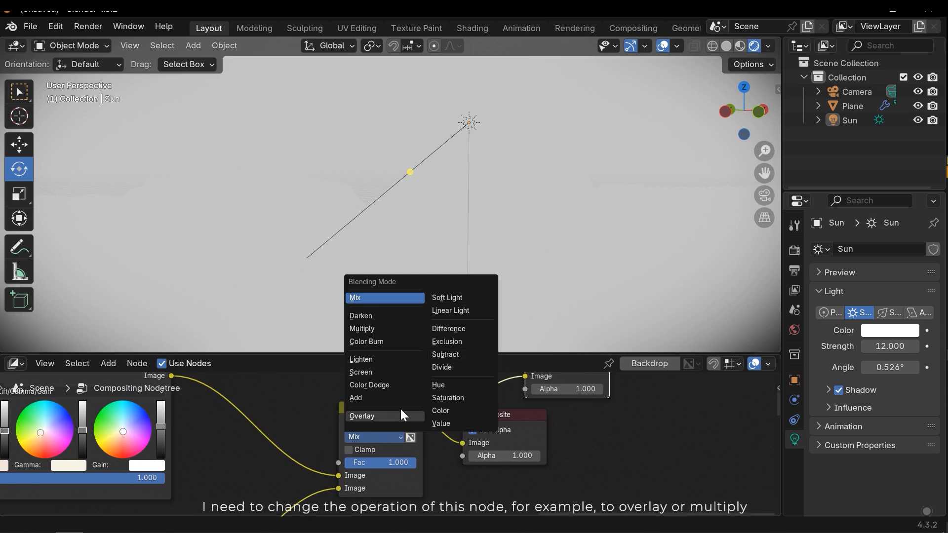
mouse_move(385, 341)
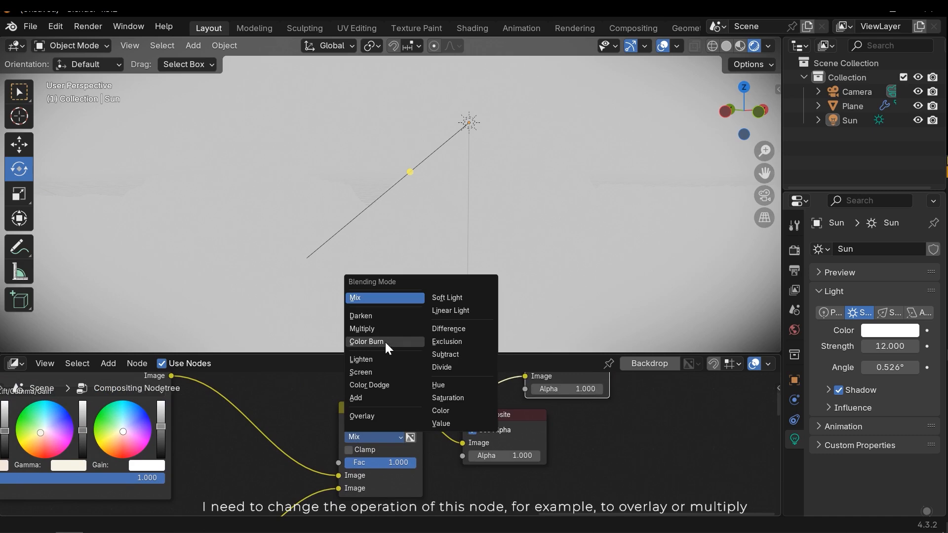
mouse_move(384, 344)
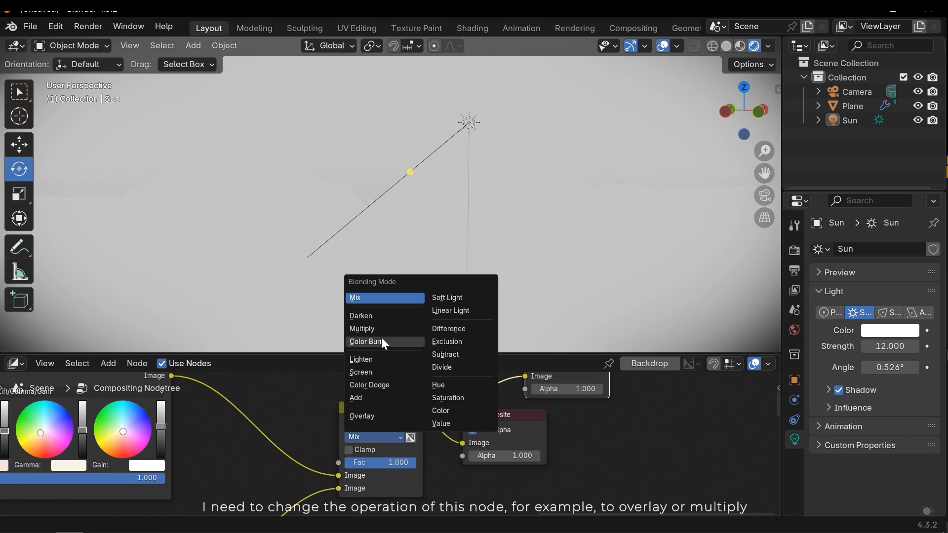
left_click(362, 328)
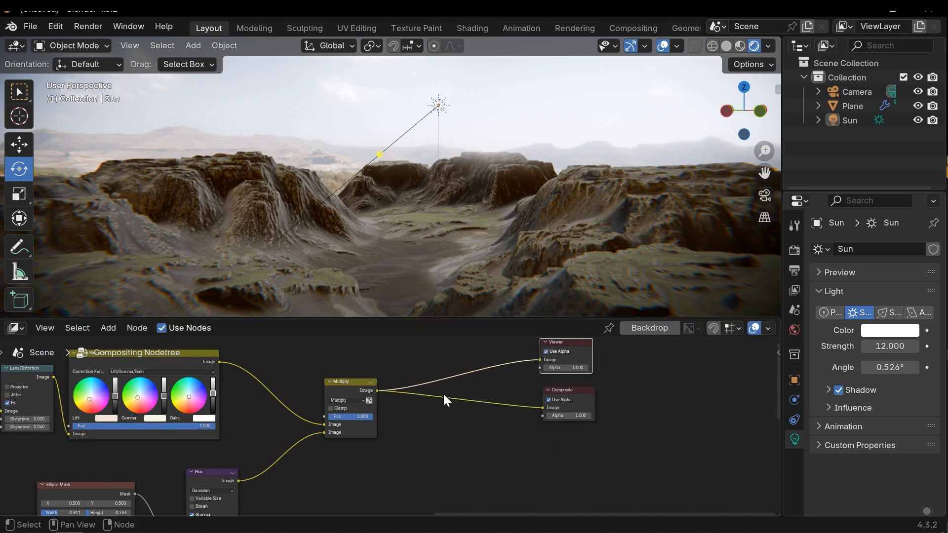
Step: Add a Brightness/Contrast node after the Multiply node, searching 'contr'
type("contr")
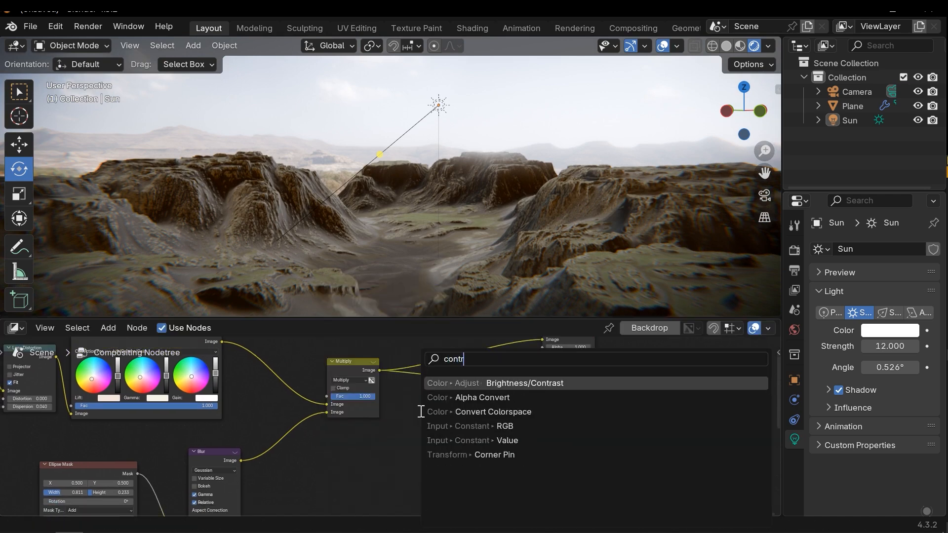
left_click(523, 383)
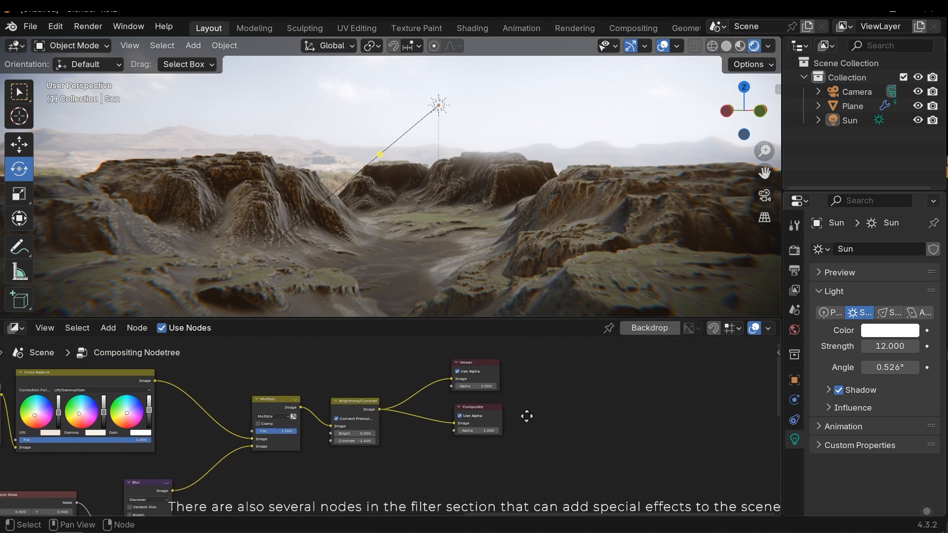
Step: Add an Anti-Aliasing filter node after Brightness/Contrast, before Viewer and Composite
left_click(108, 328)
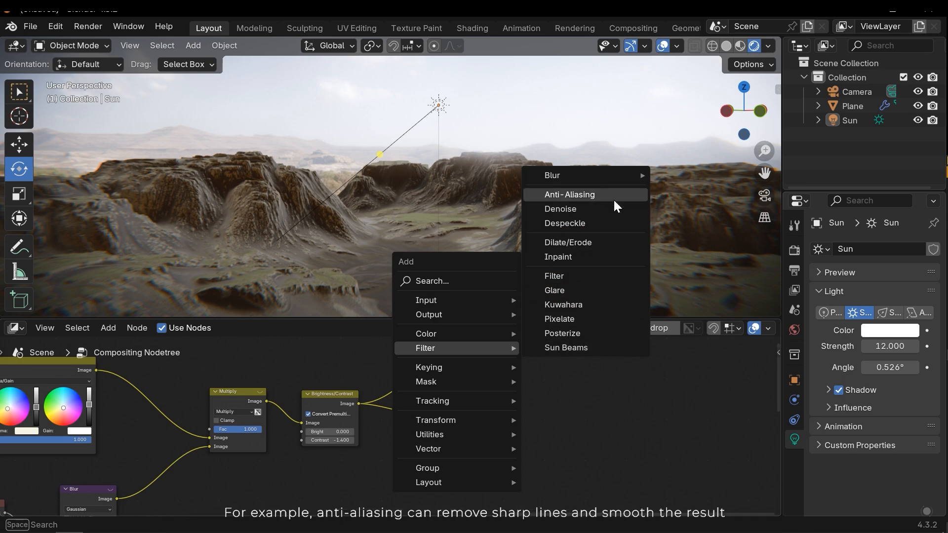
mouse_move(568, 198)
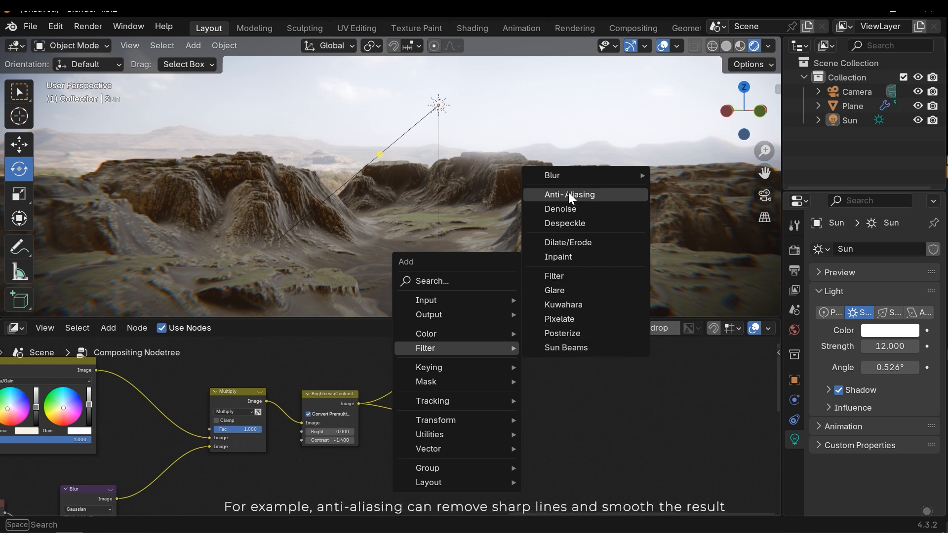
left_click(568, 194)
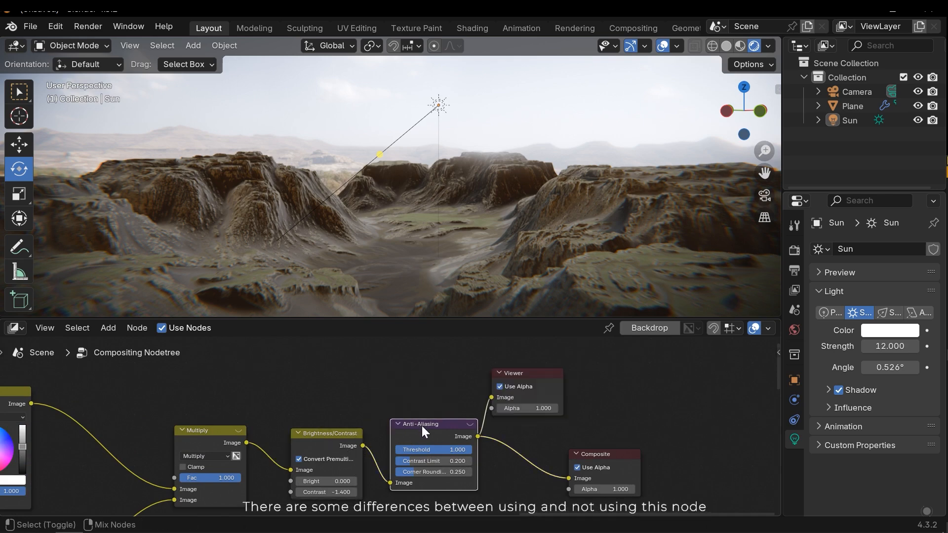
mouse_move(644, 223)
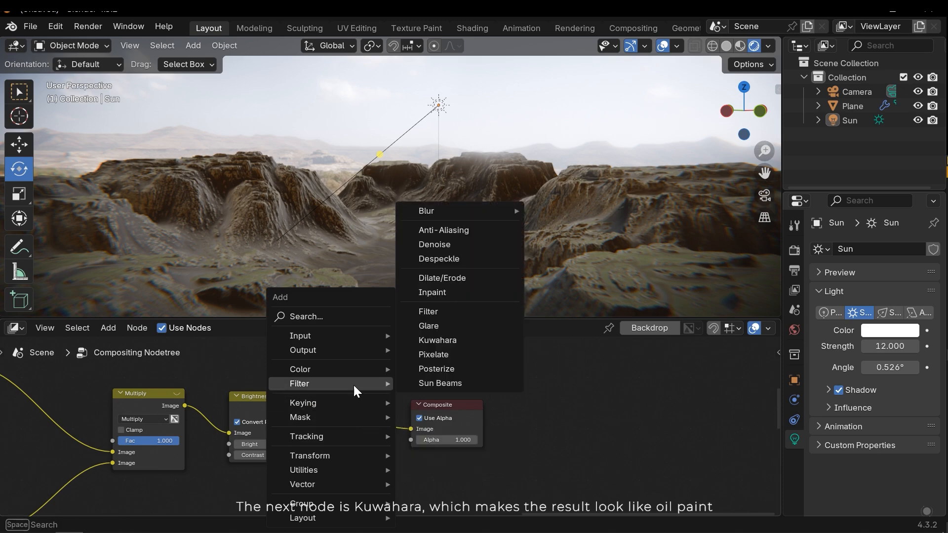
mouse_move(482, 258)
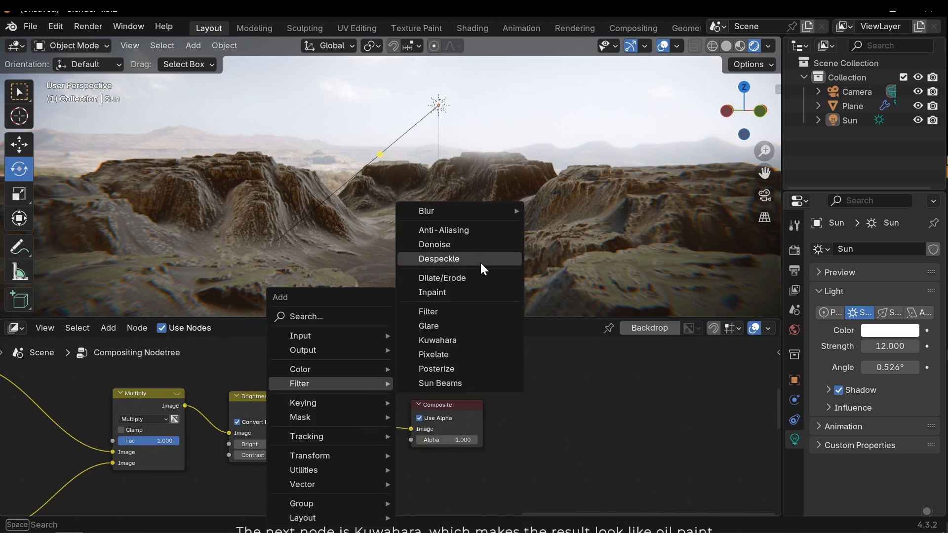
Step: Add a Kuwahara filter node on the link feeding Viewer and Composite
left_click(437, 339)
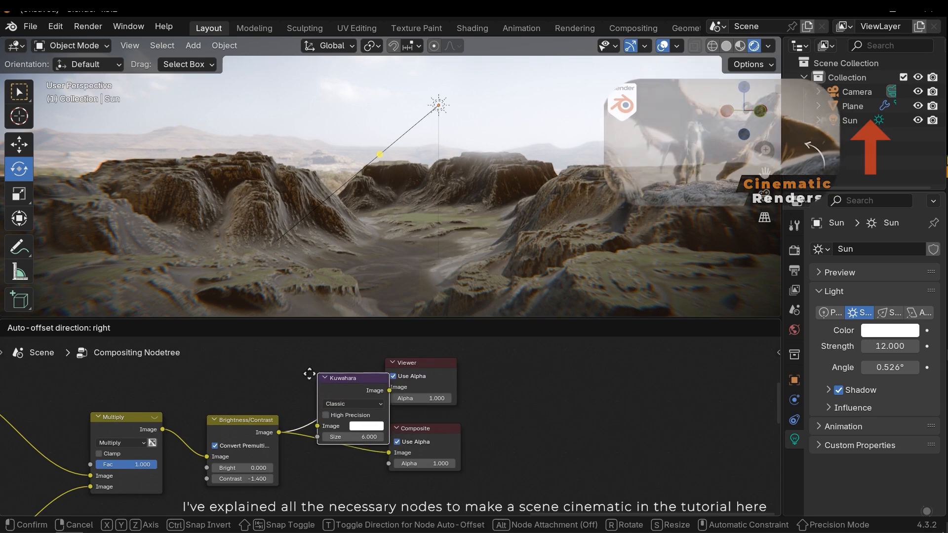